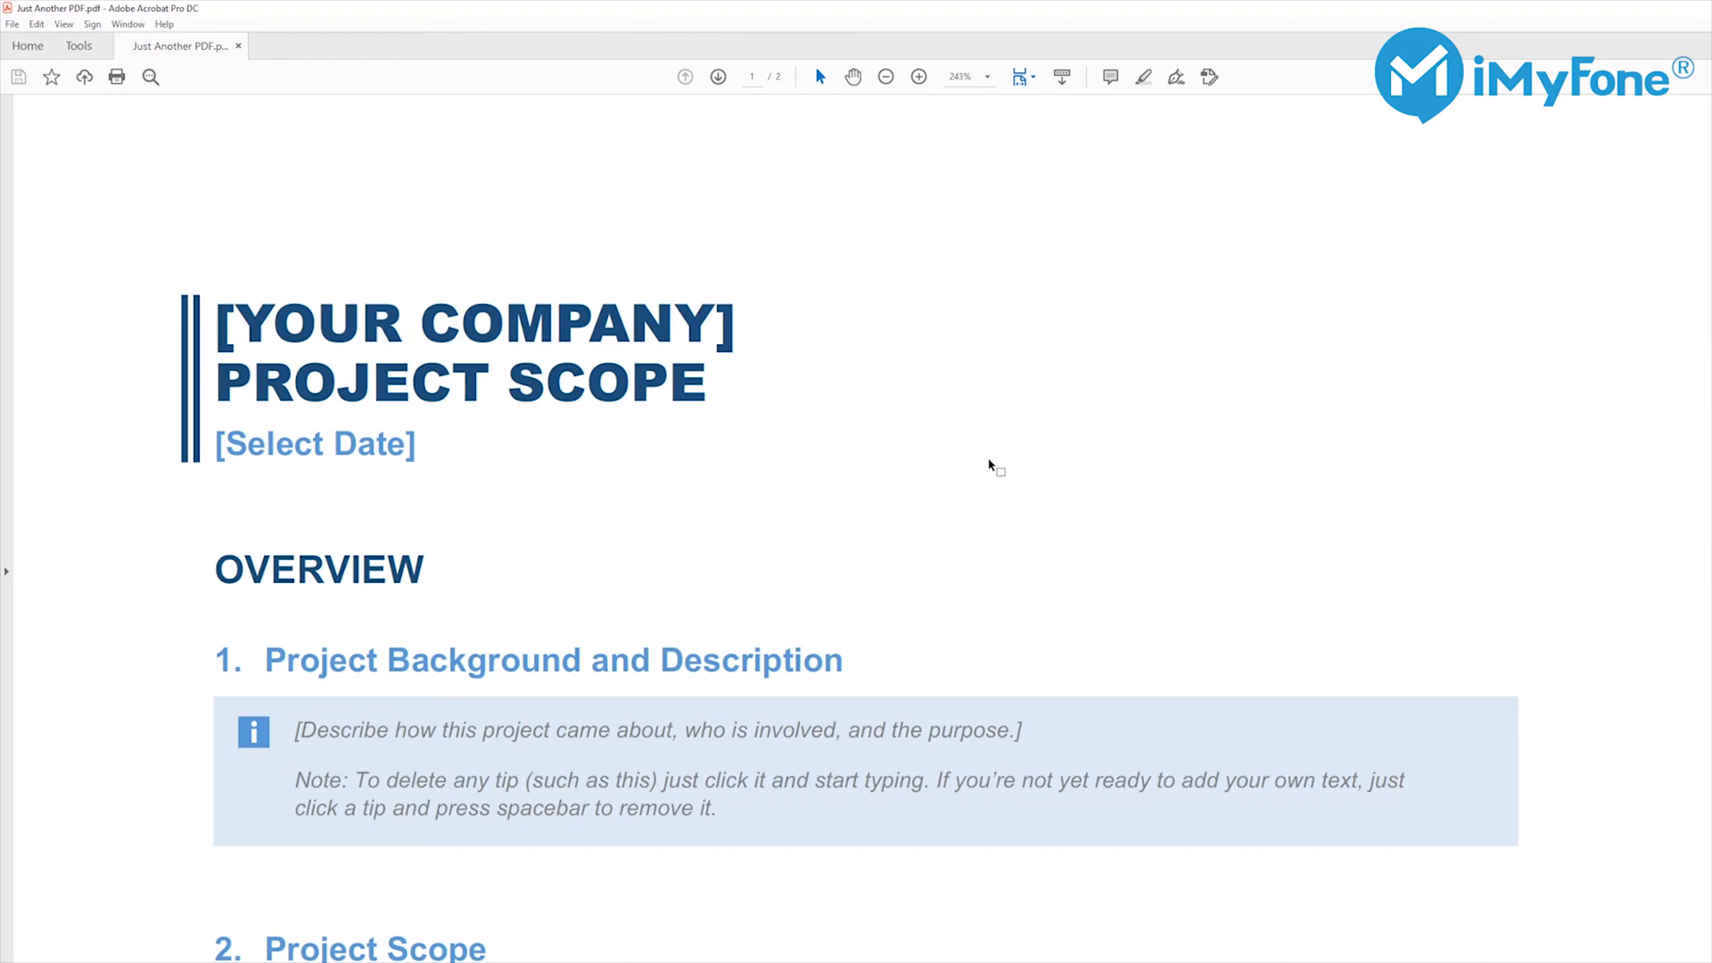
Step: Add 'Just Another PDF.pdf' from the desktop to the MintPDF conversion list
click(886, 76)
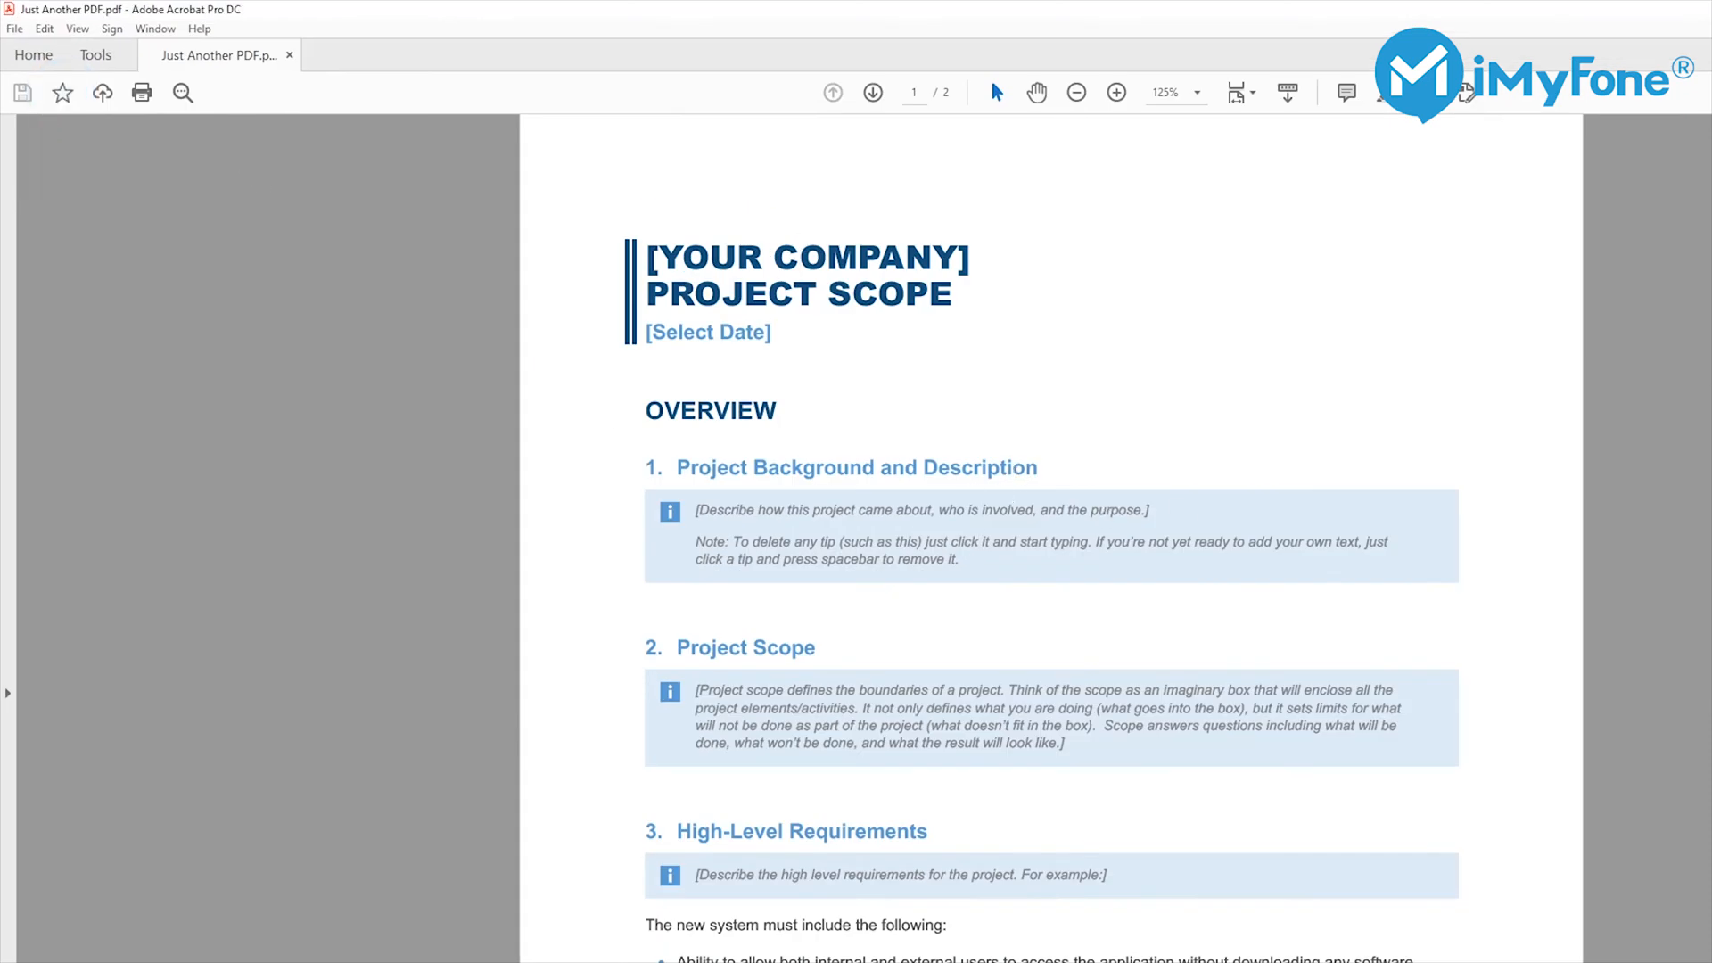
mouse_move(1010, 580)
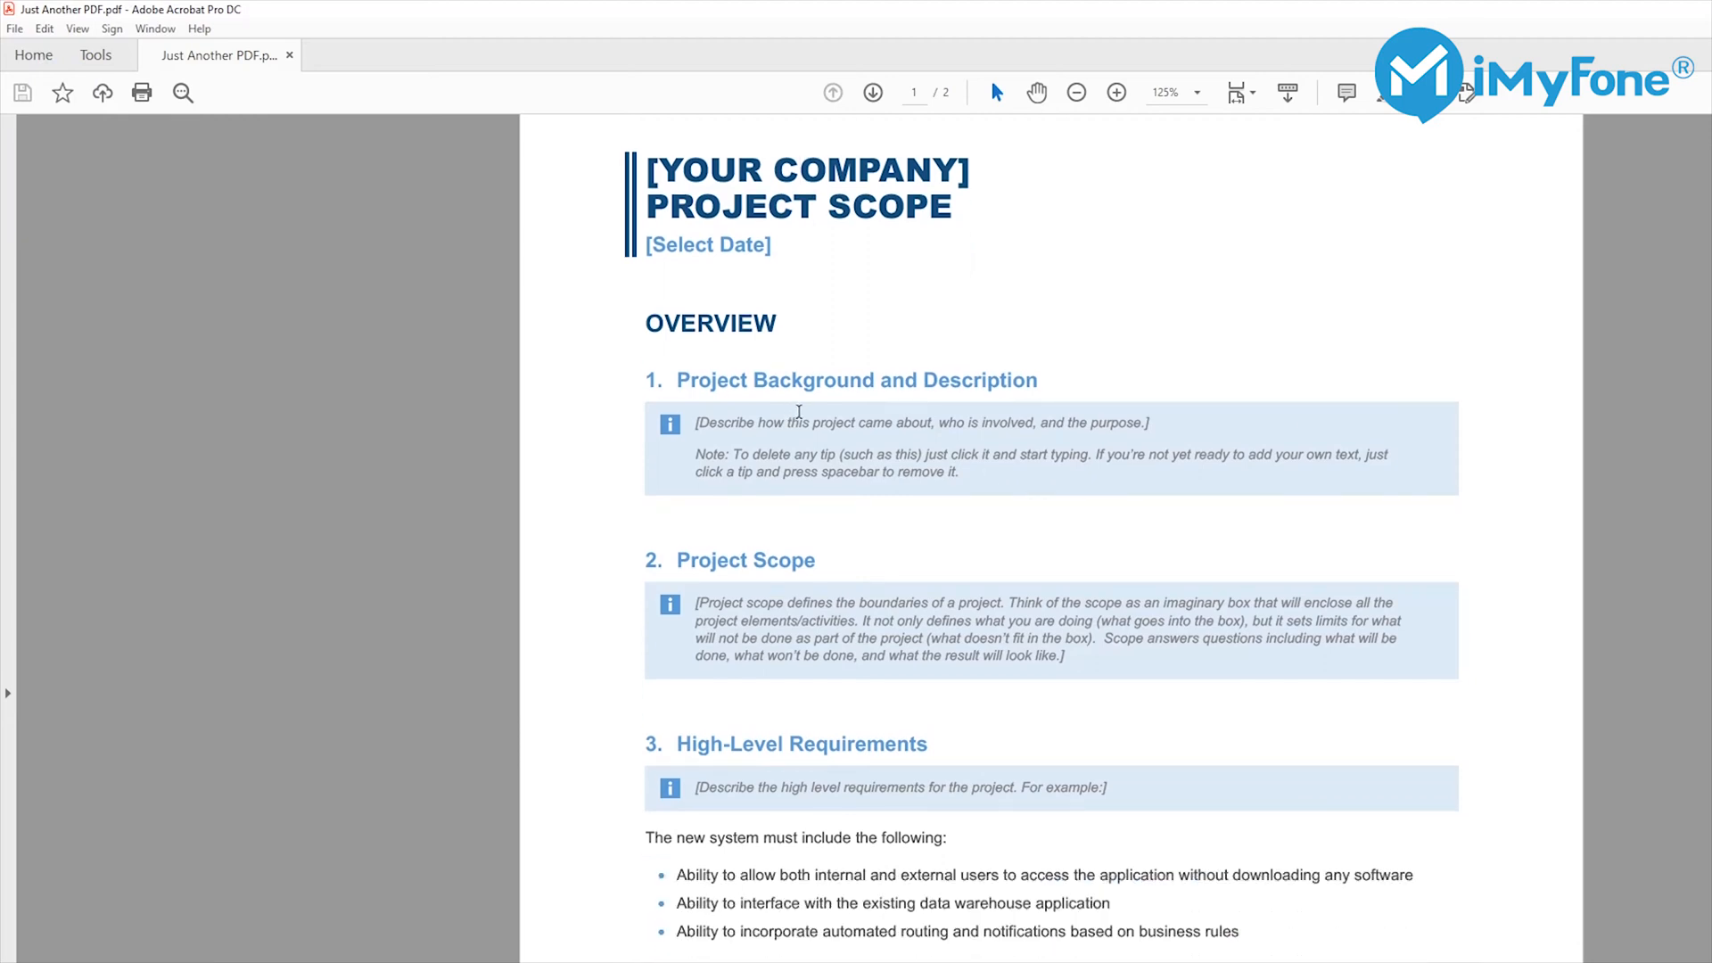
scroll(down, 3)
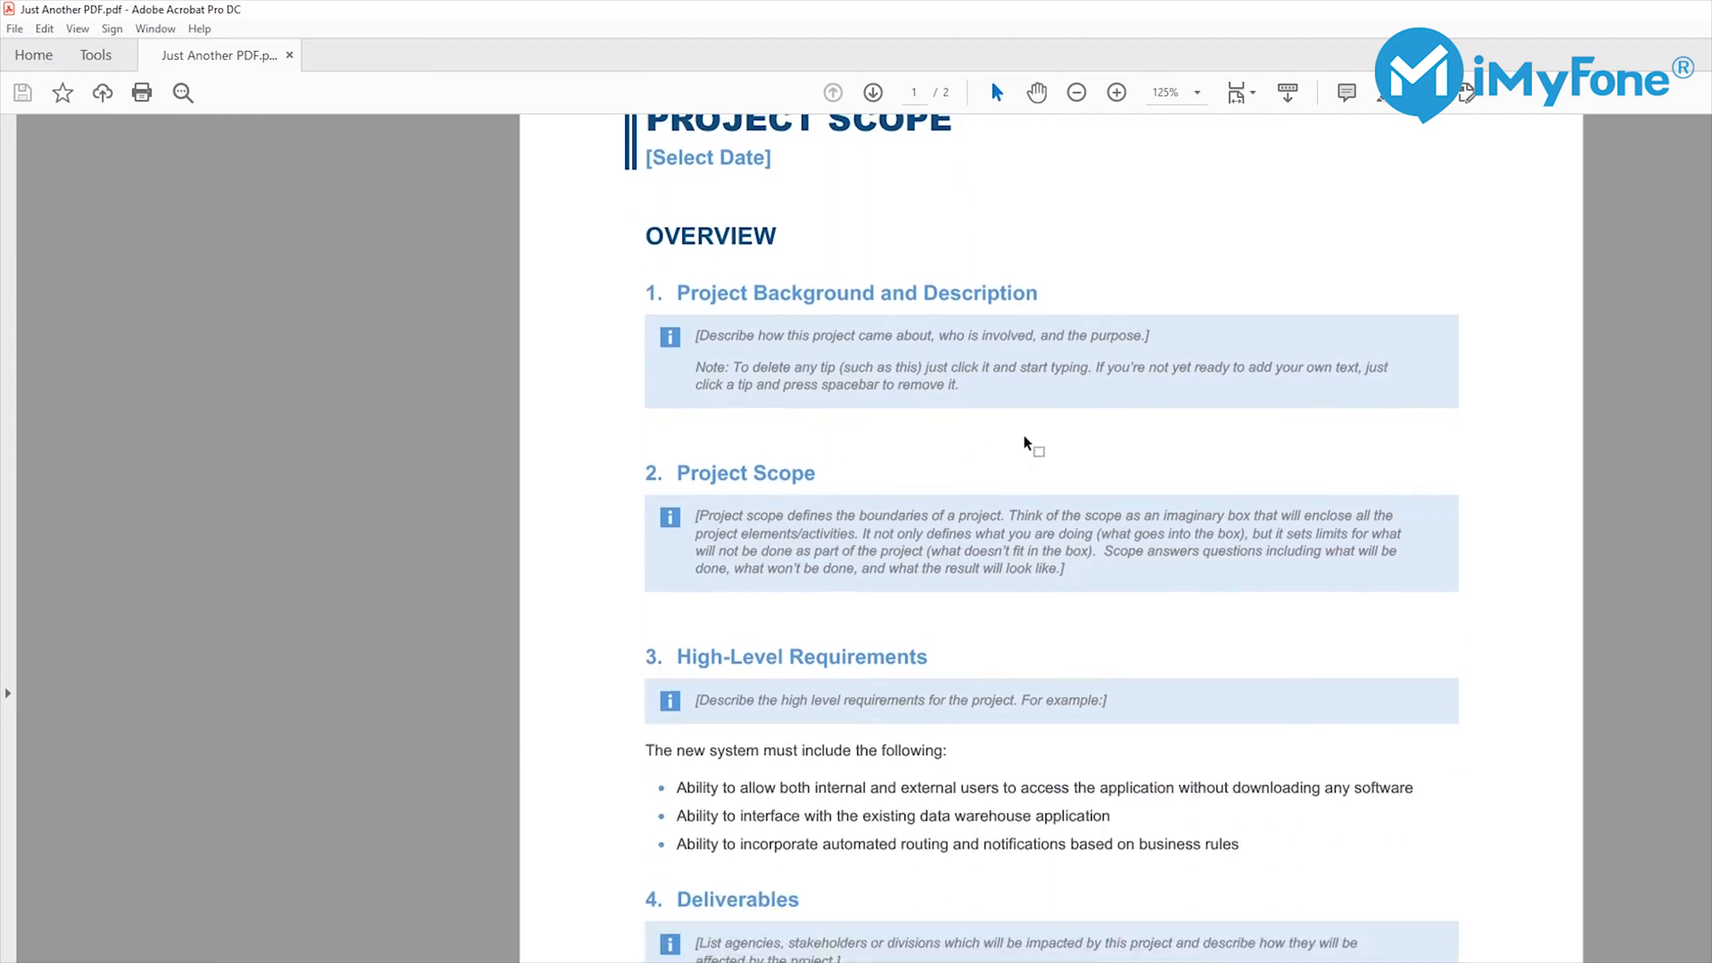
mouse_move(1188, 387)
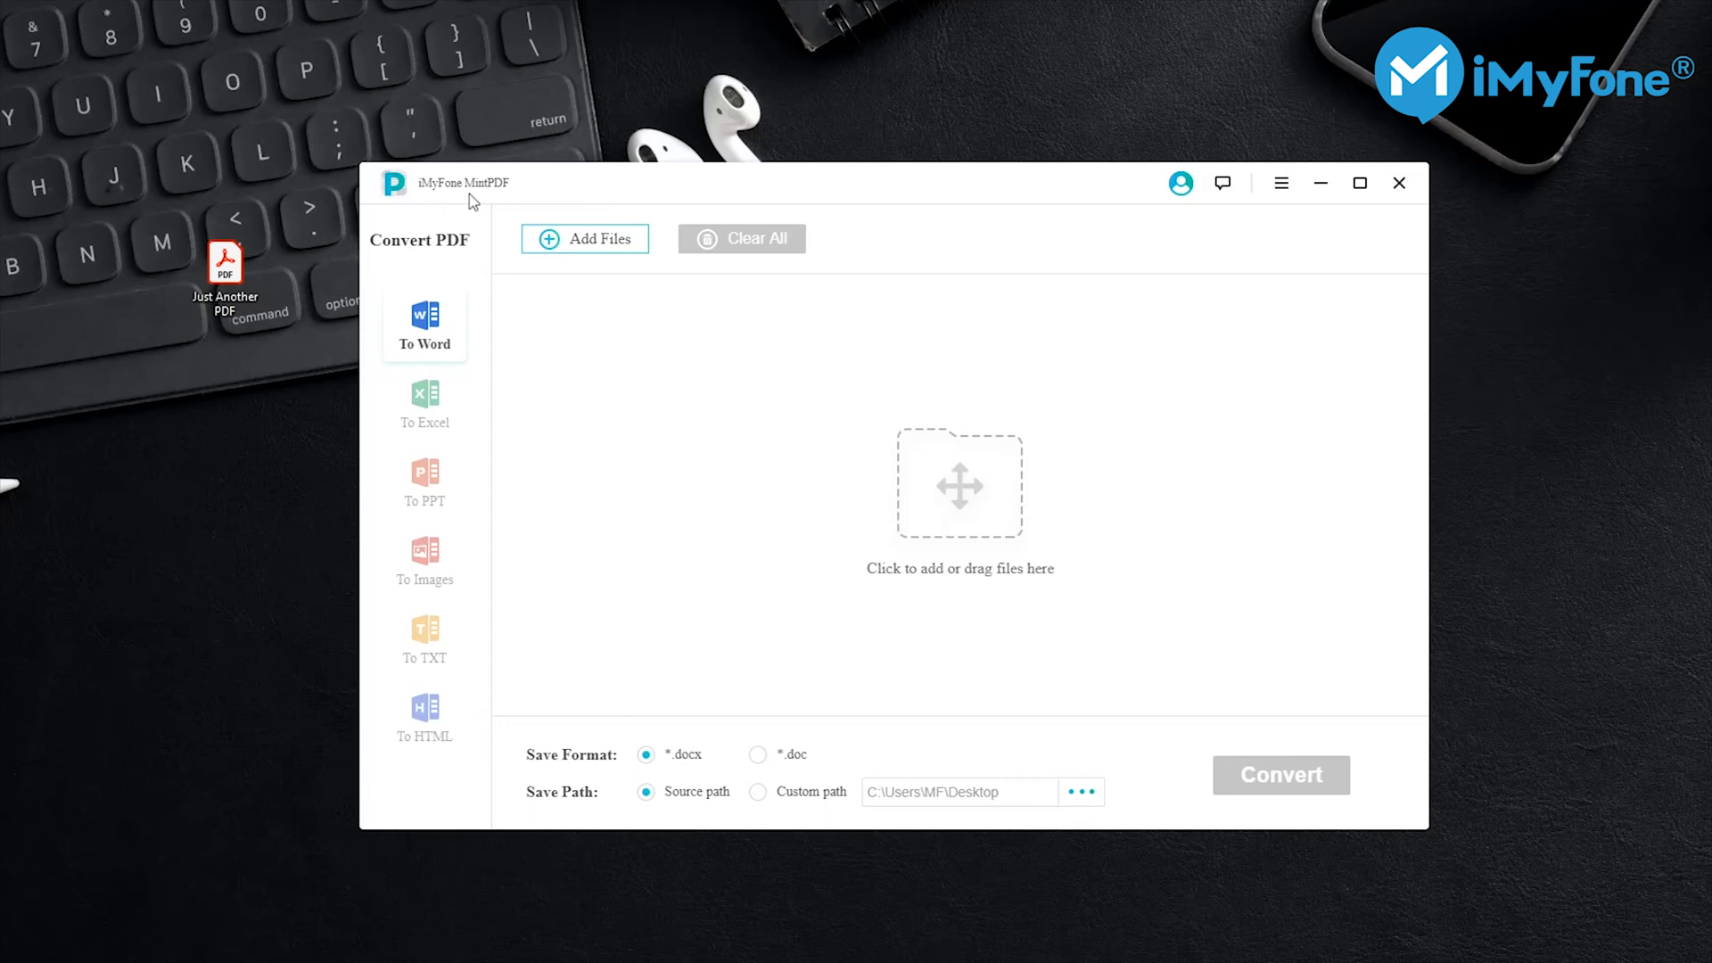
mouse_move(510, 203)
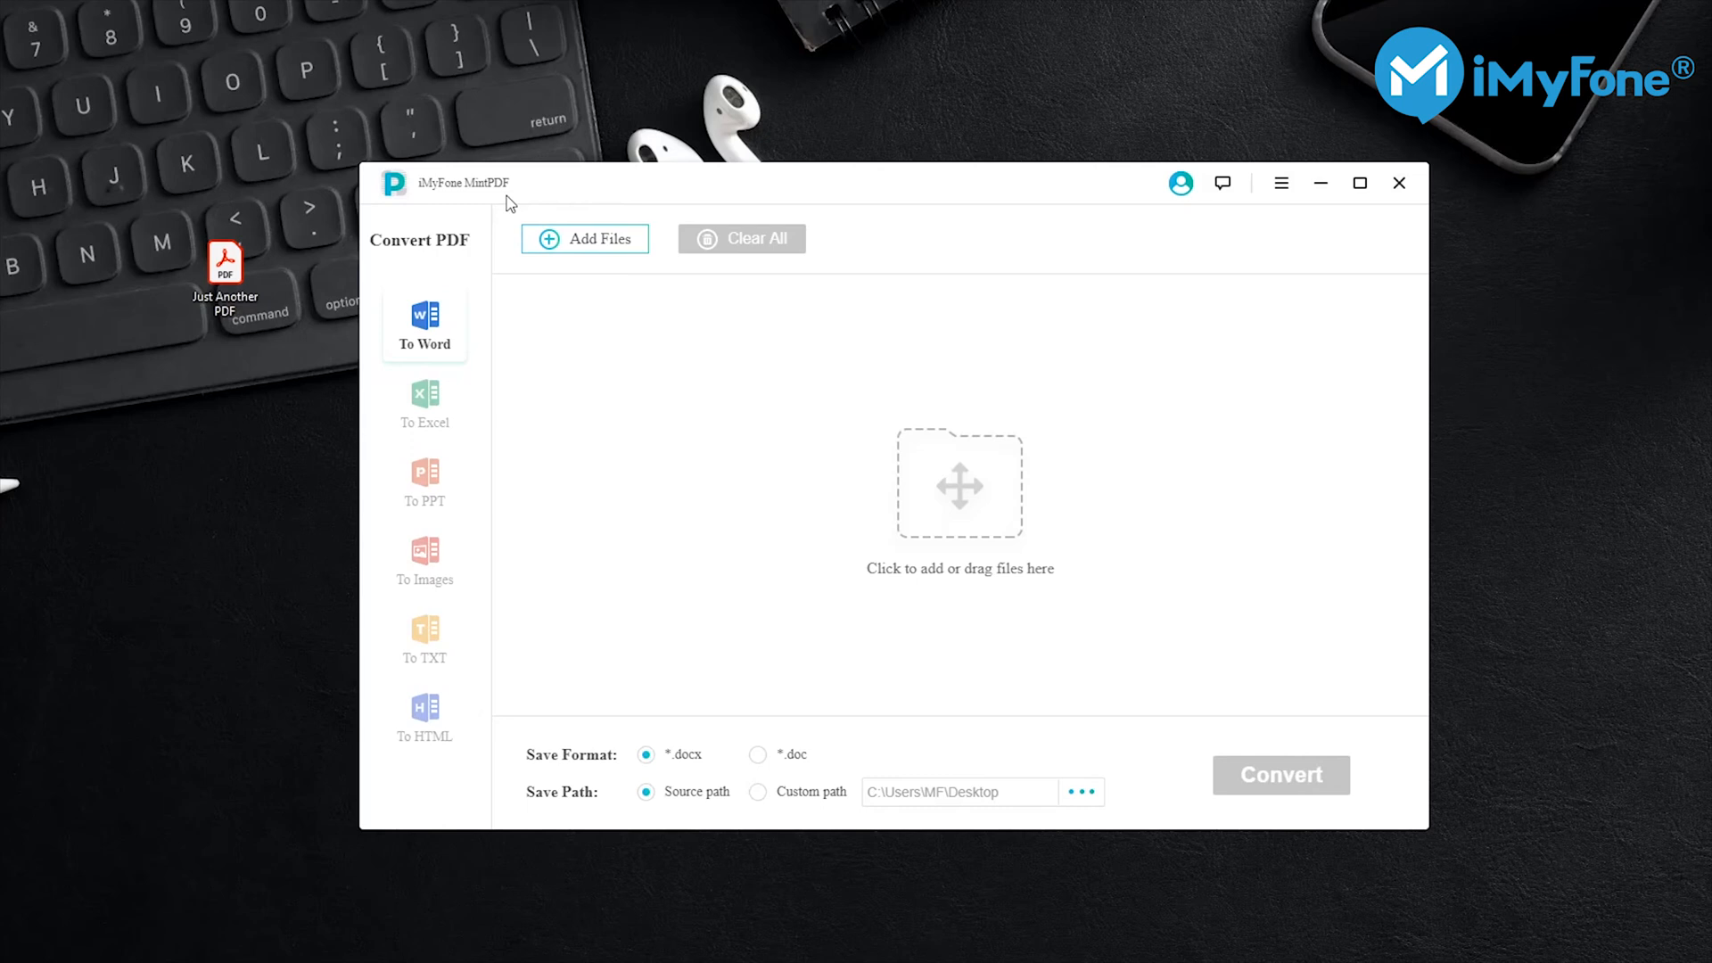
mouse_move(535, 213)
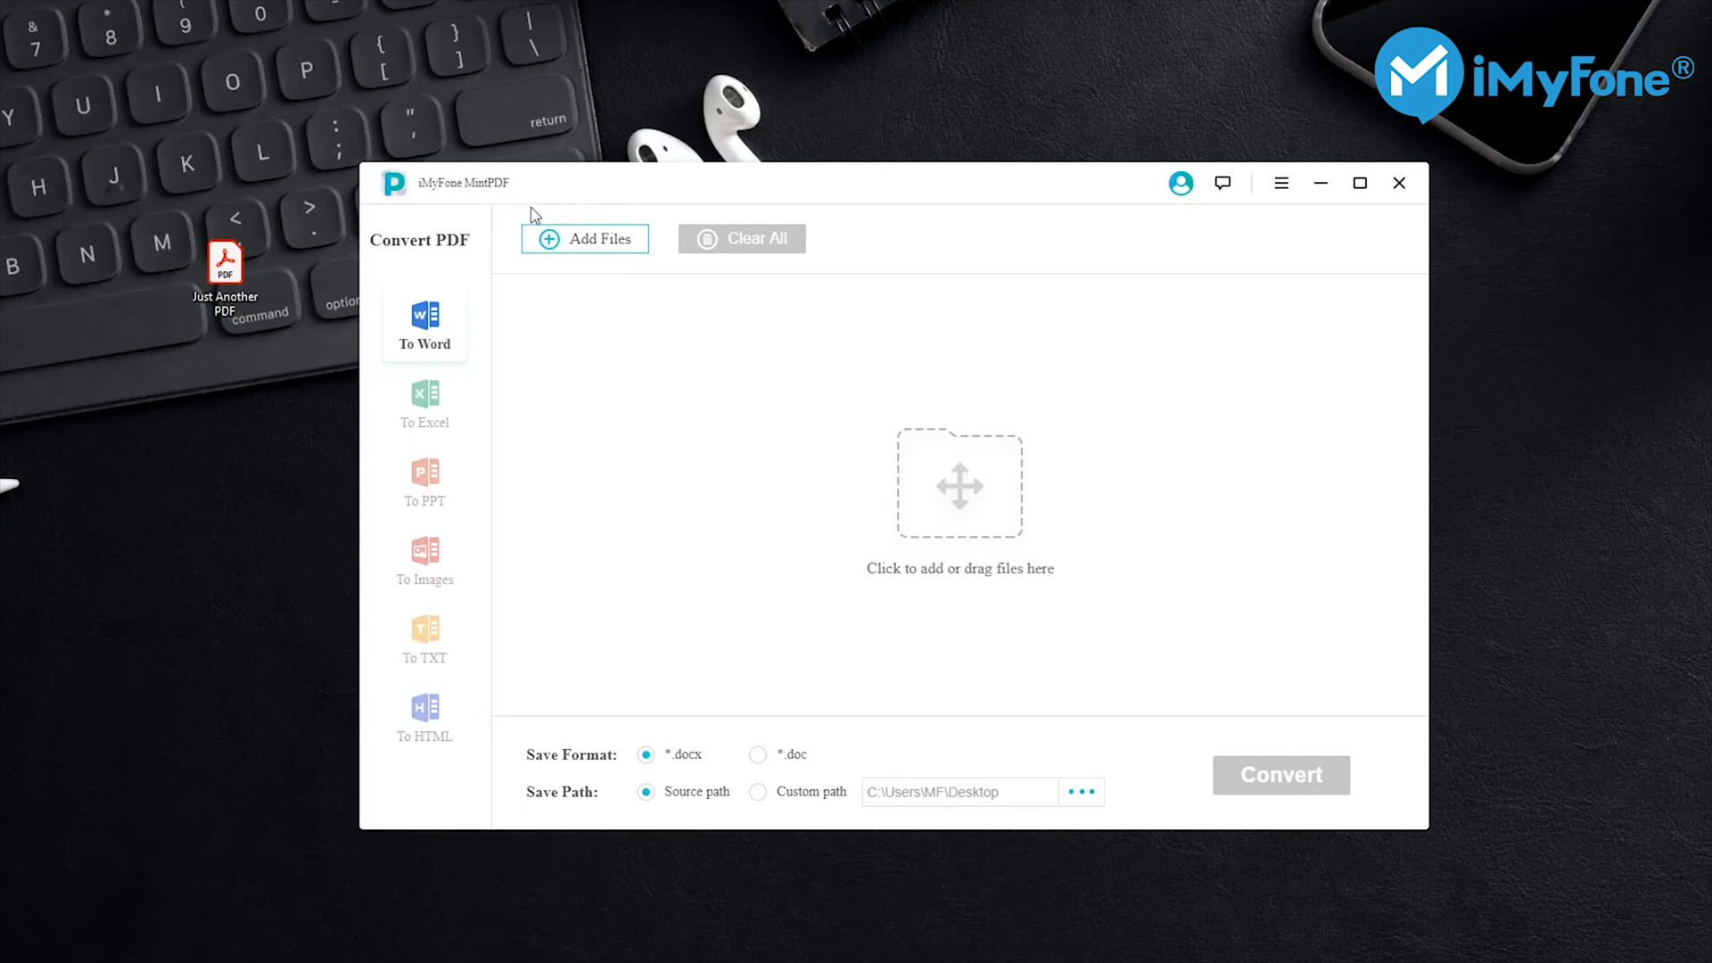
mouse_move(446, 512)
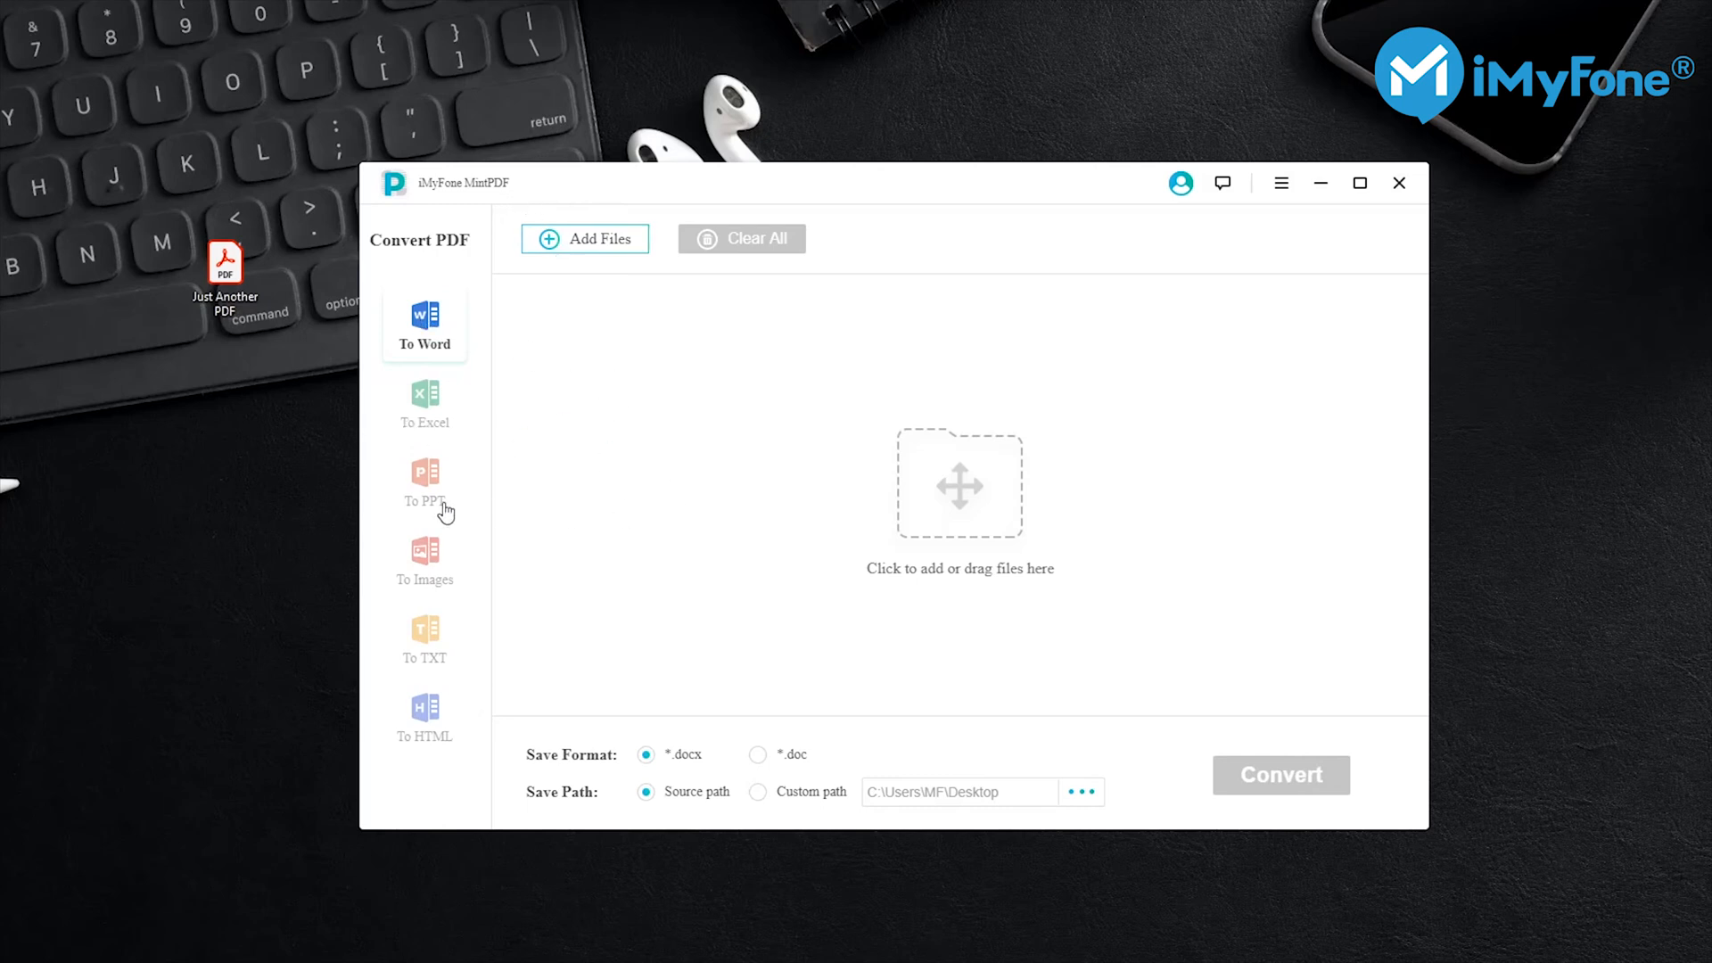
mouse_move(398, 658)
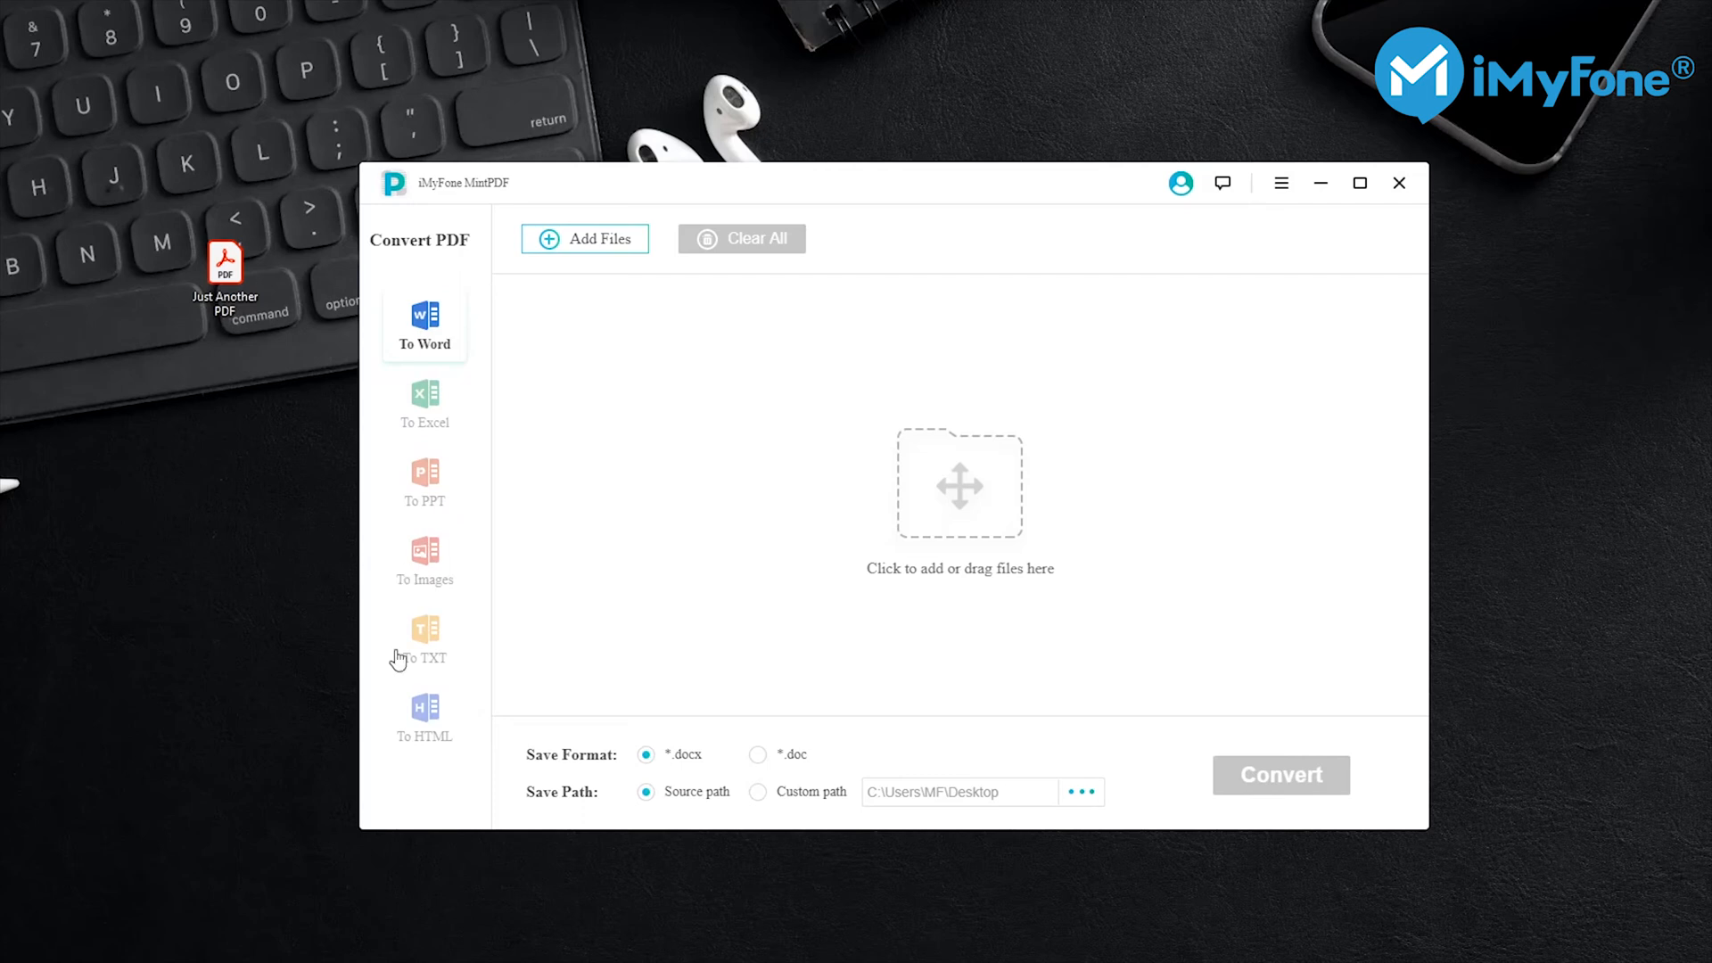
mouse_move(428, 722)
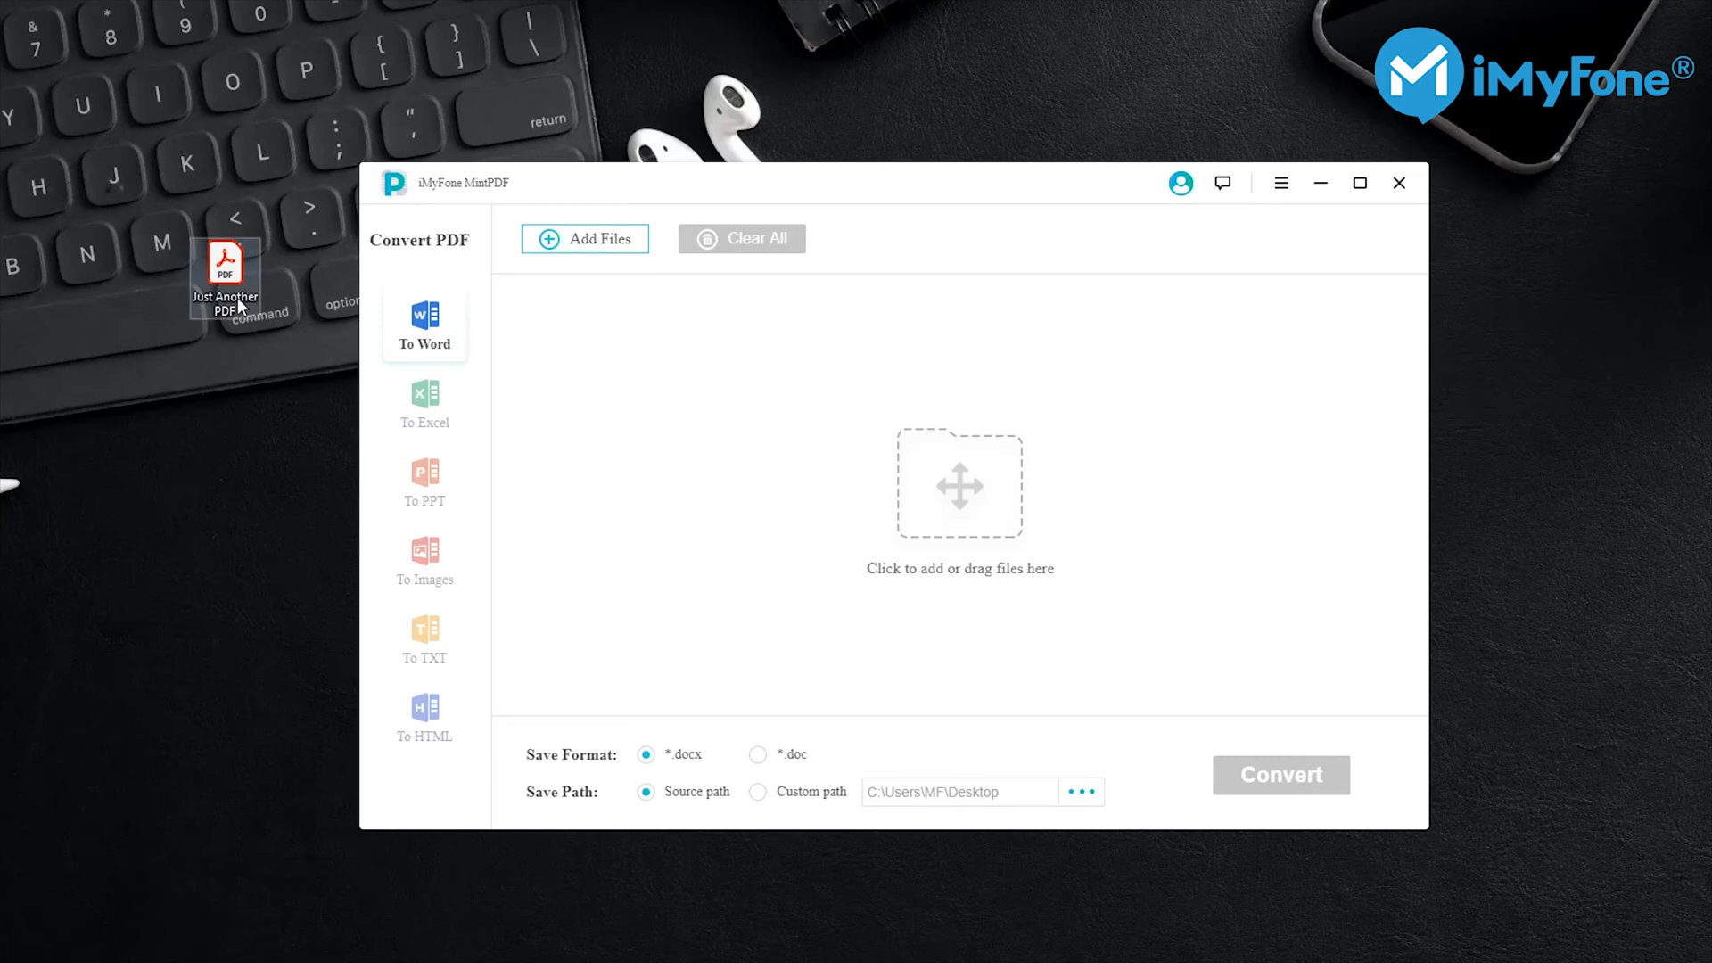
click(225, 262)
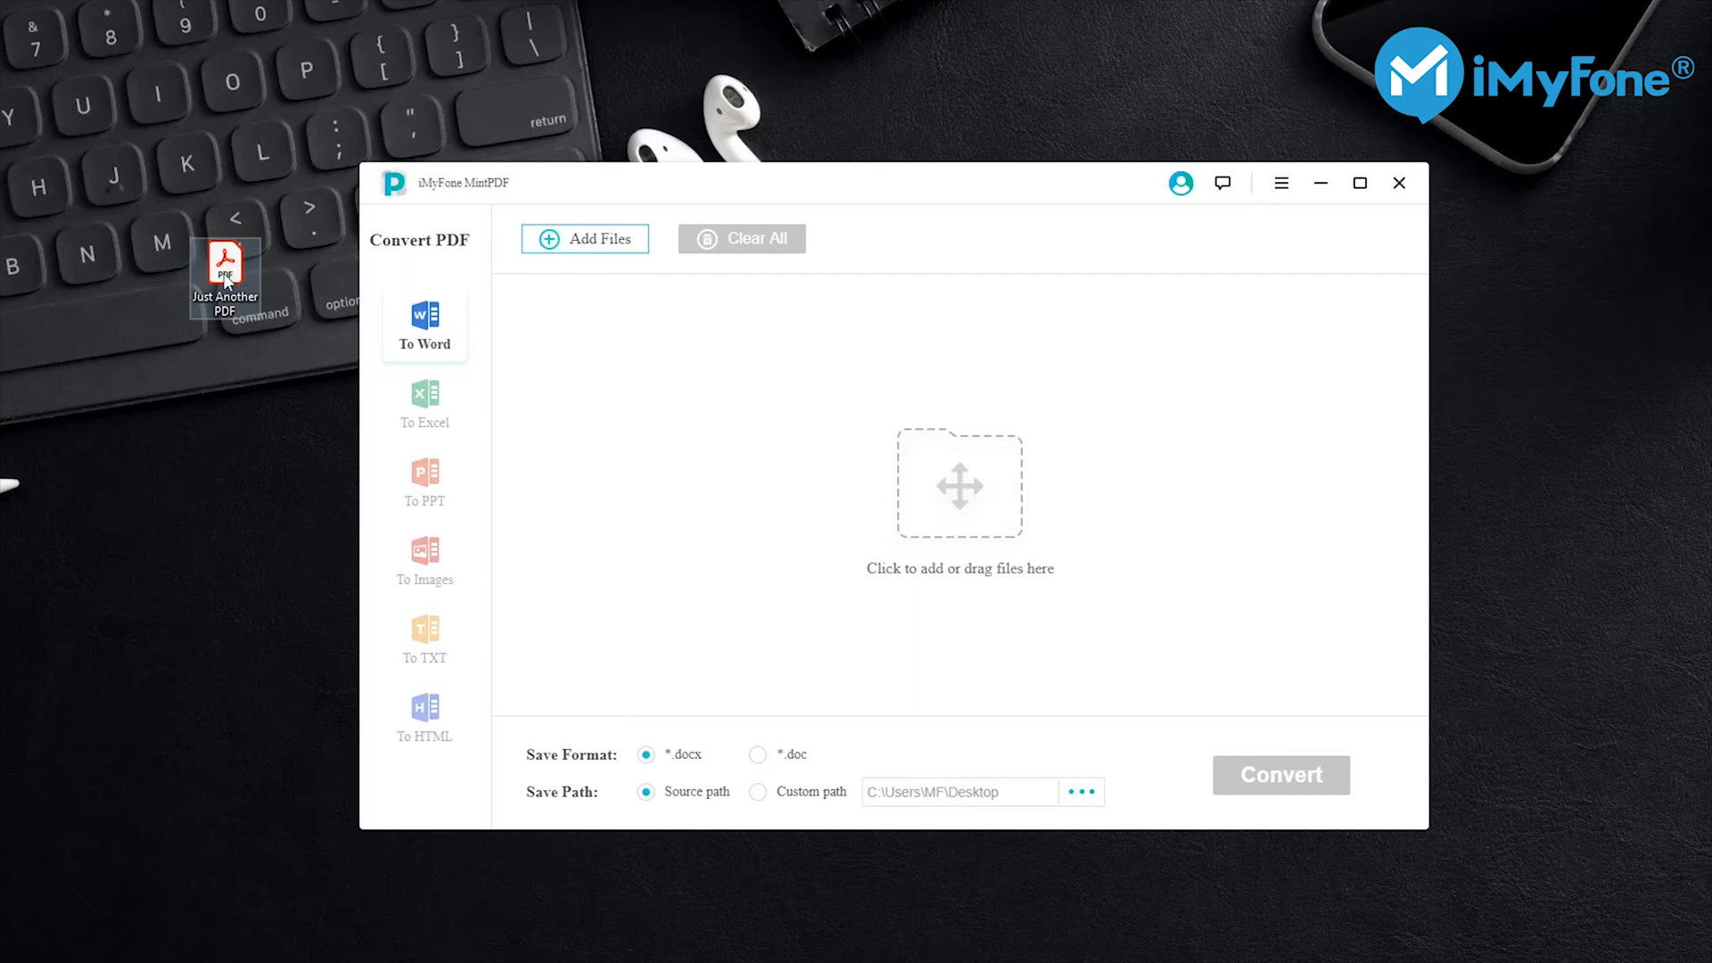
drag(224, 278, 863, 381)
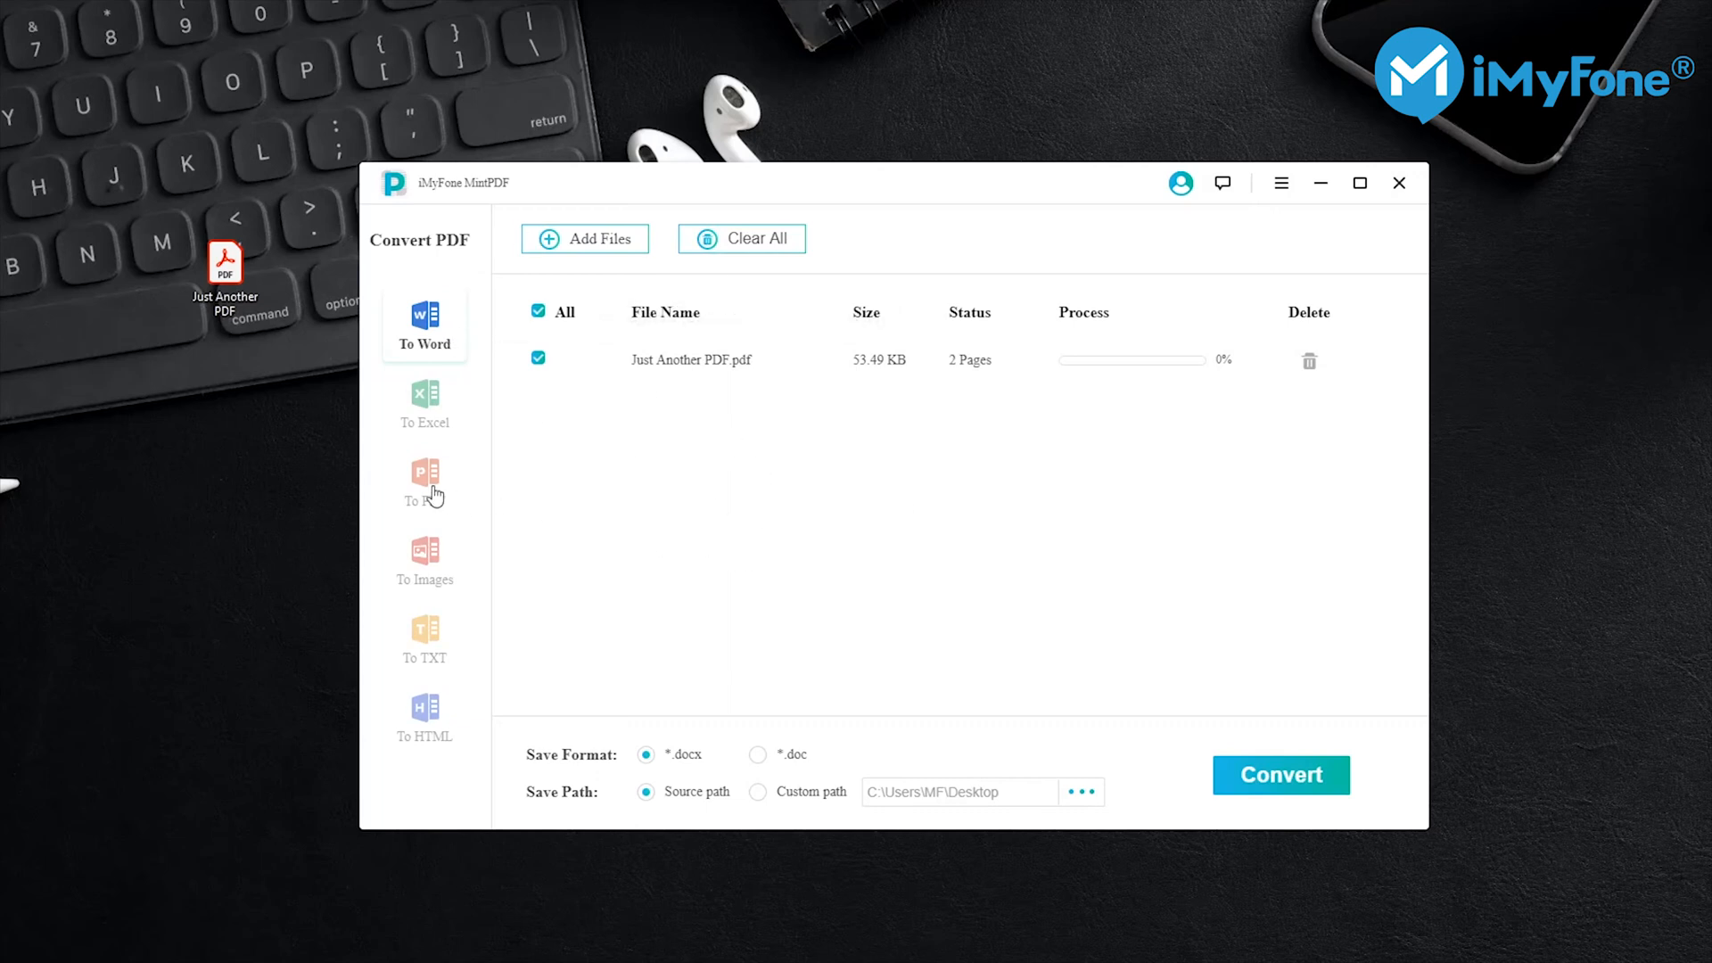
Step: Convert the loaded PDF with the To PPT target into a PowerPoint file
click(424, 483)
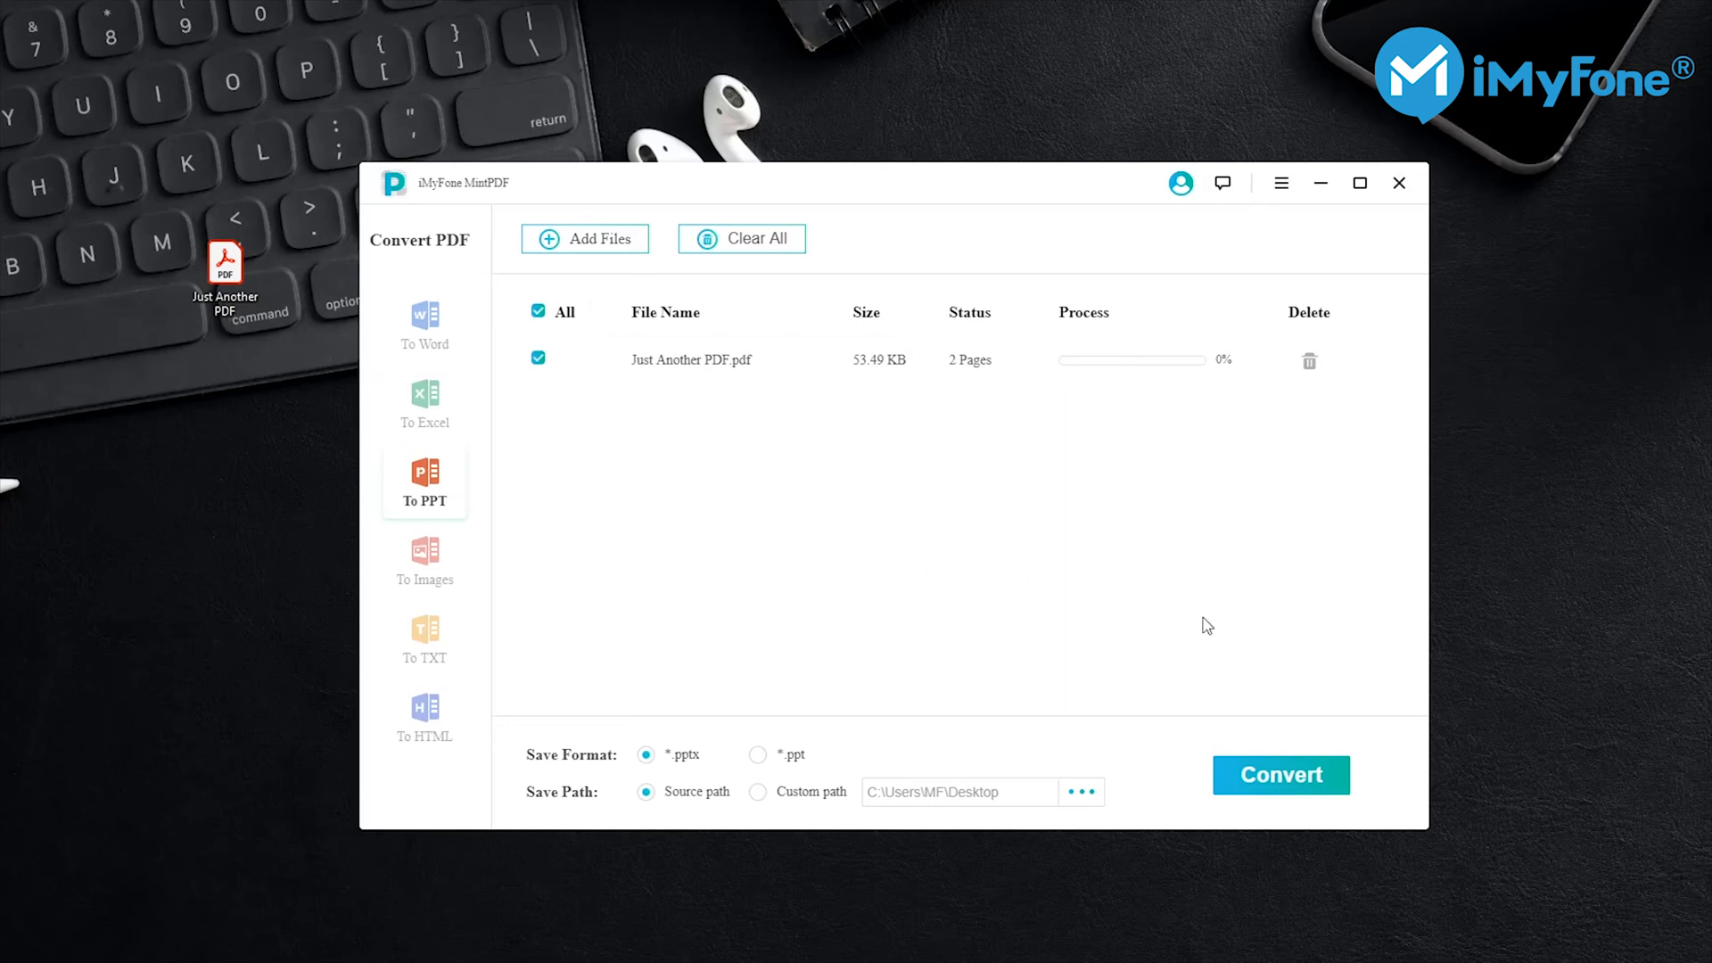
click(1281, 775)
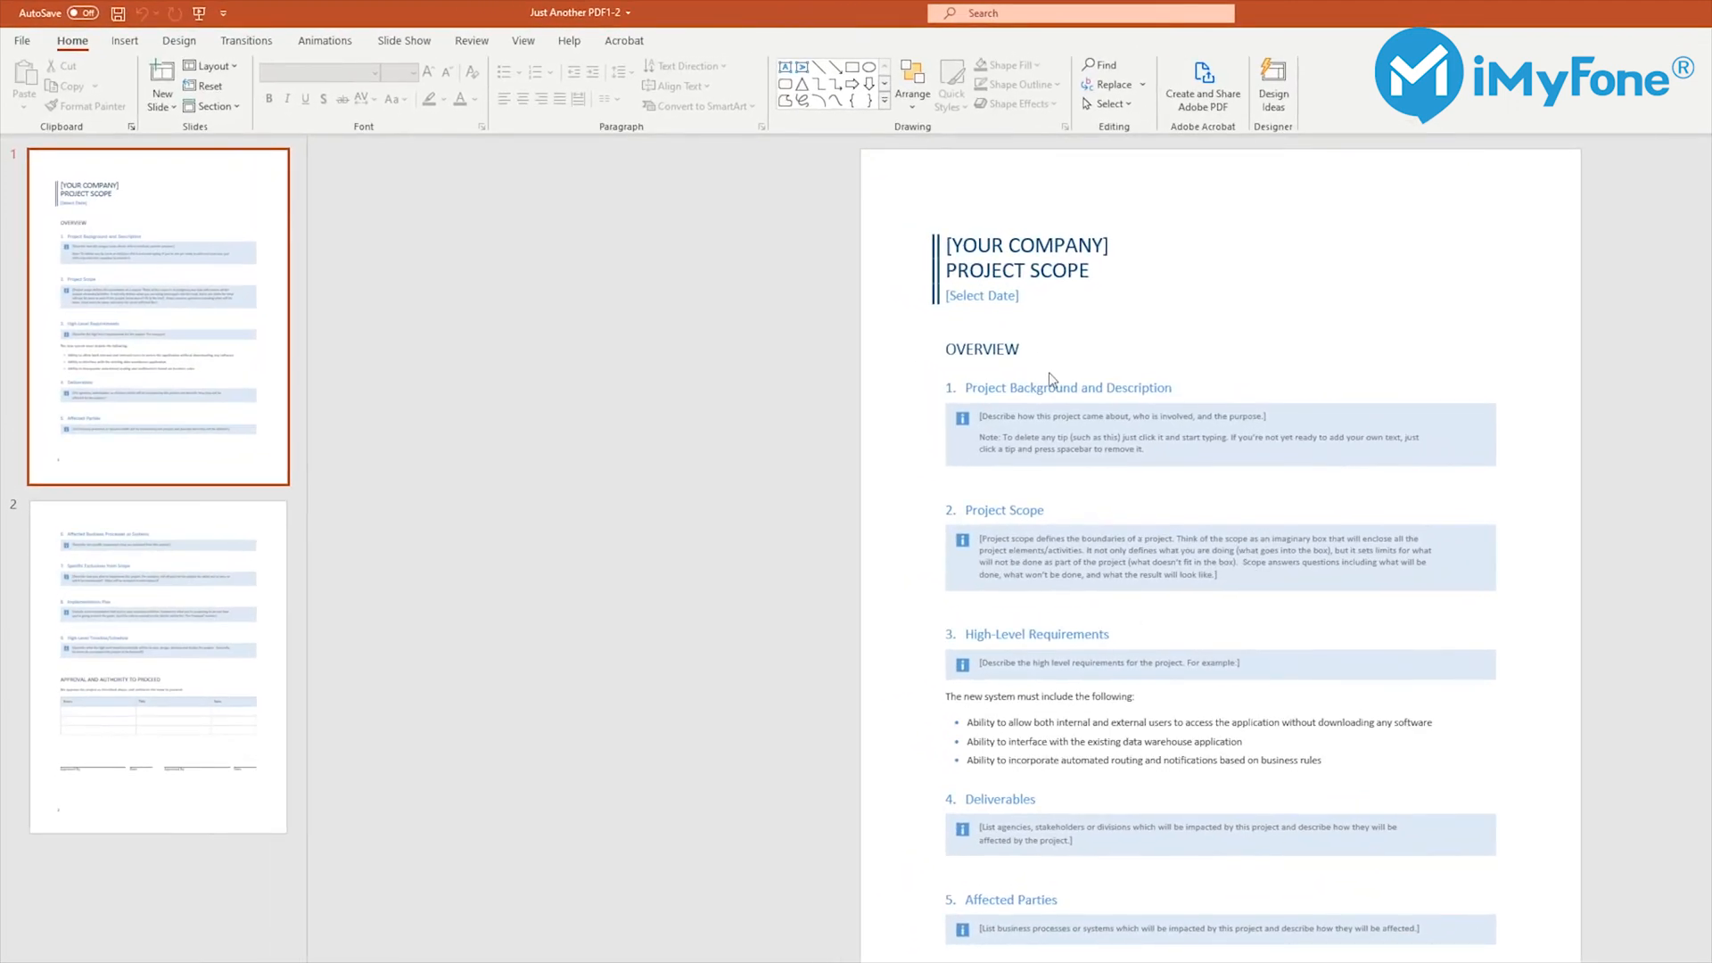
mouse_move(1052, 380)
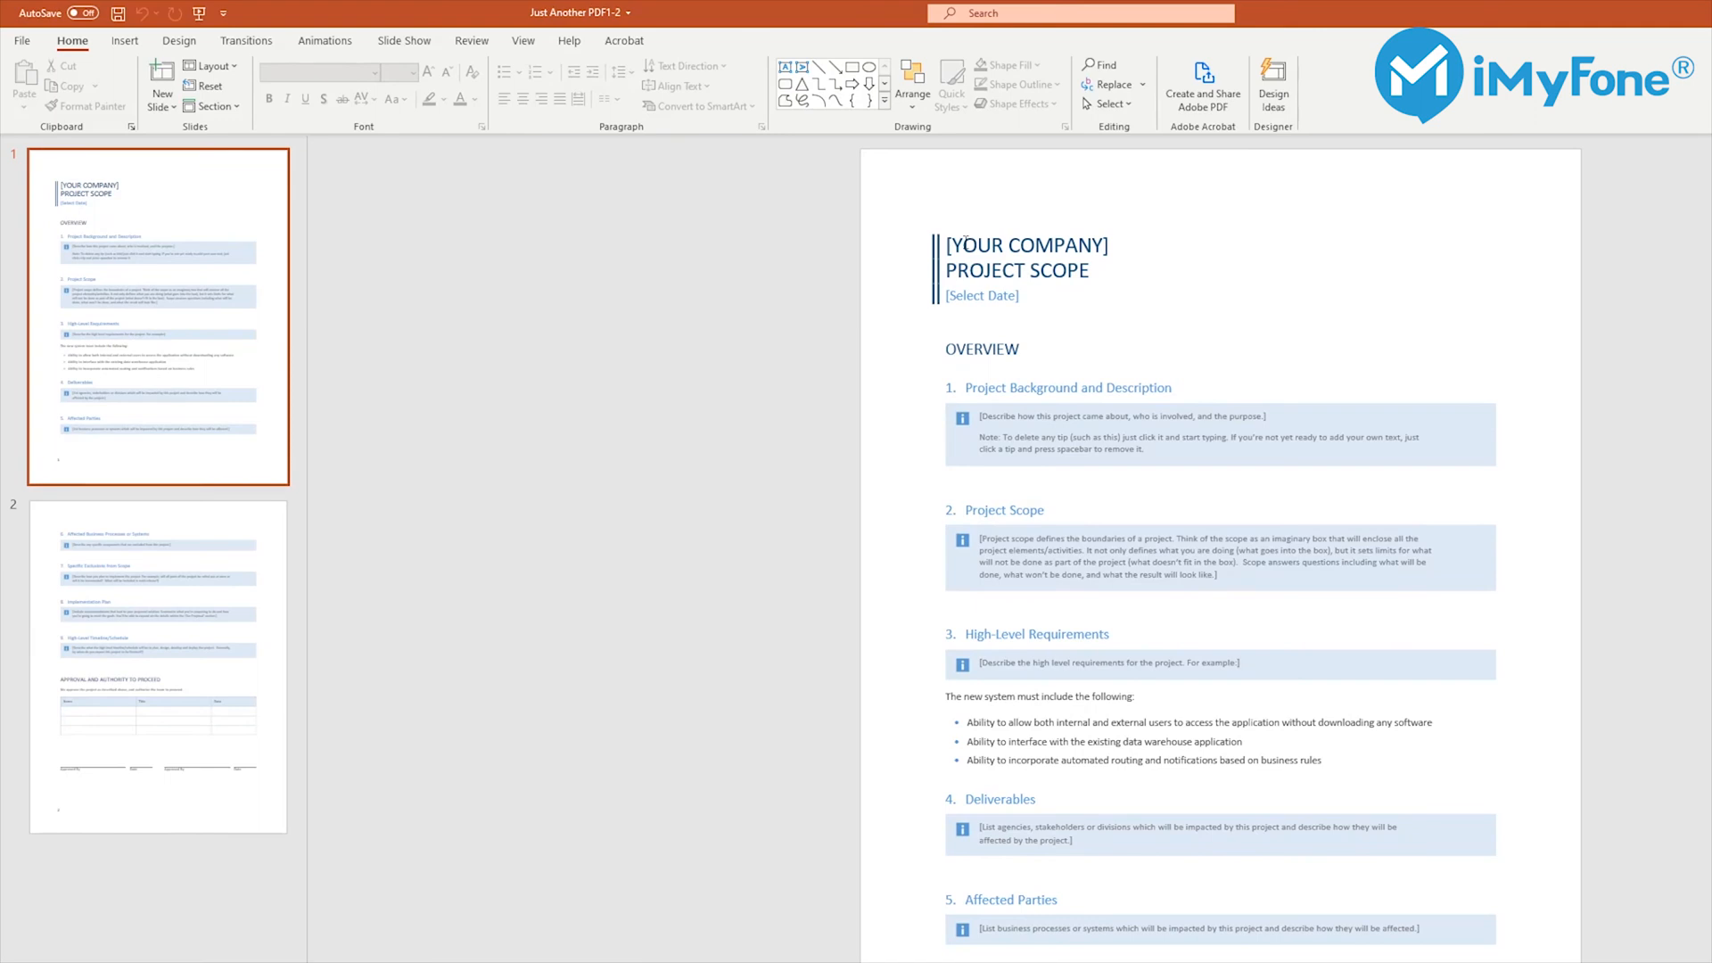
Step: Check that the tip text boxes on slide 1 of the converted presentation are editable objects
double_click(1017, 269)
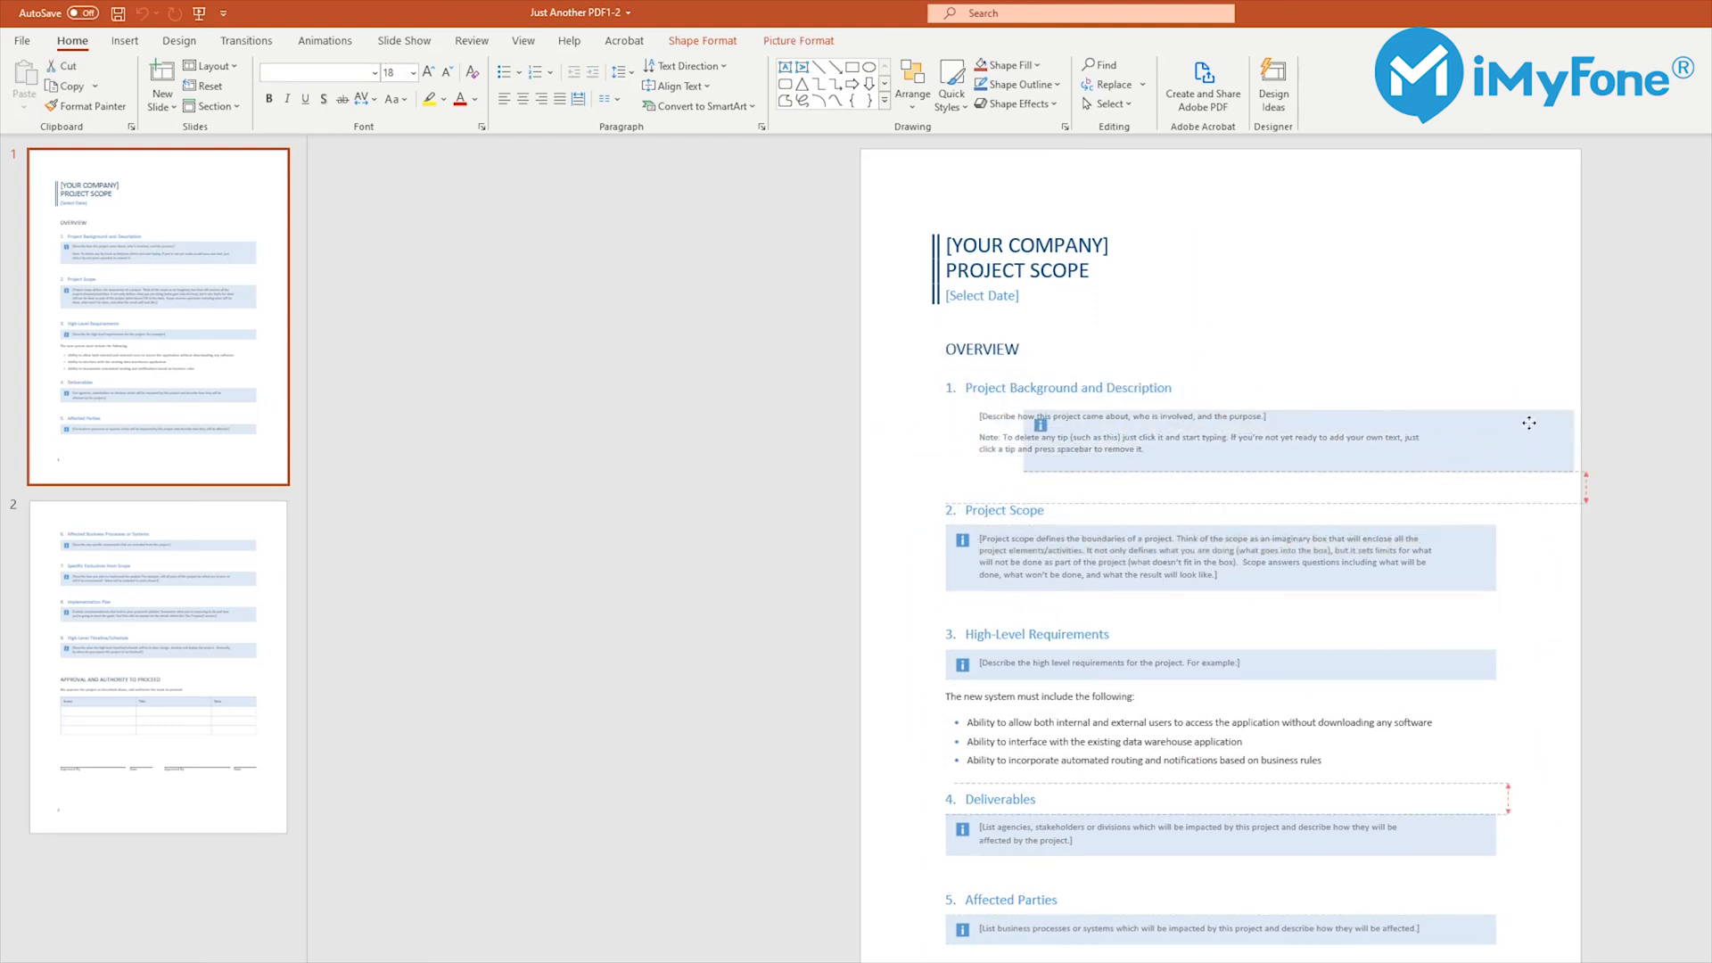
click(1245, 437)
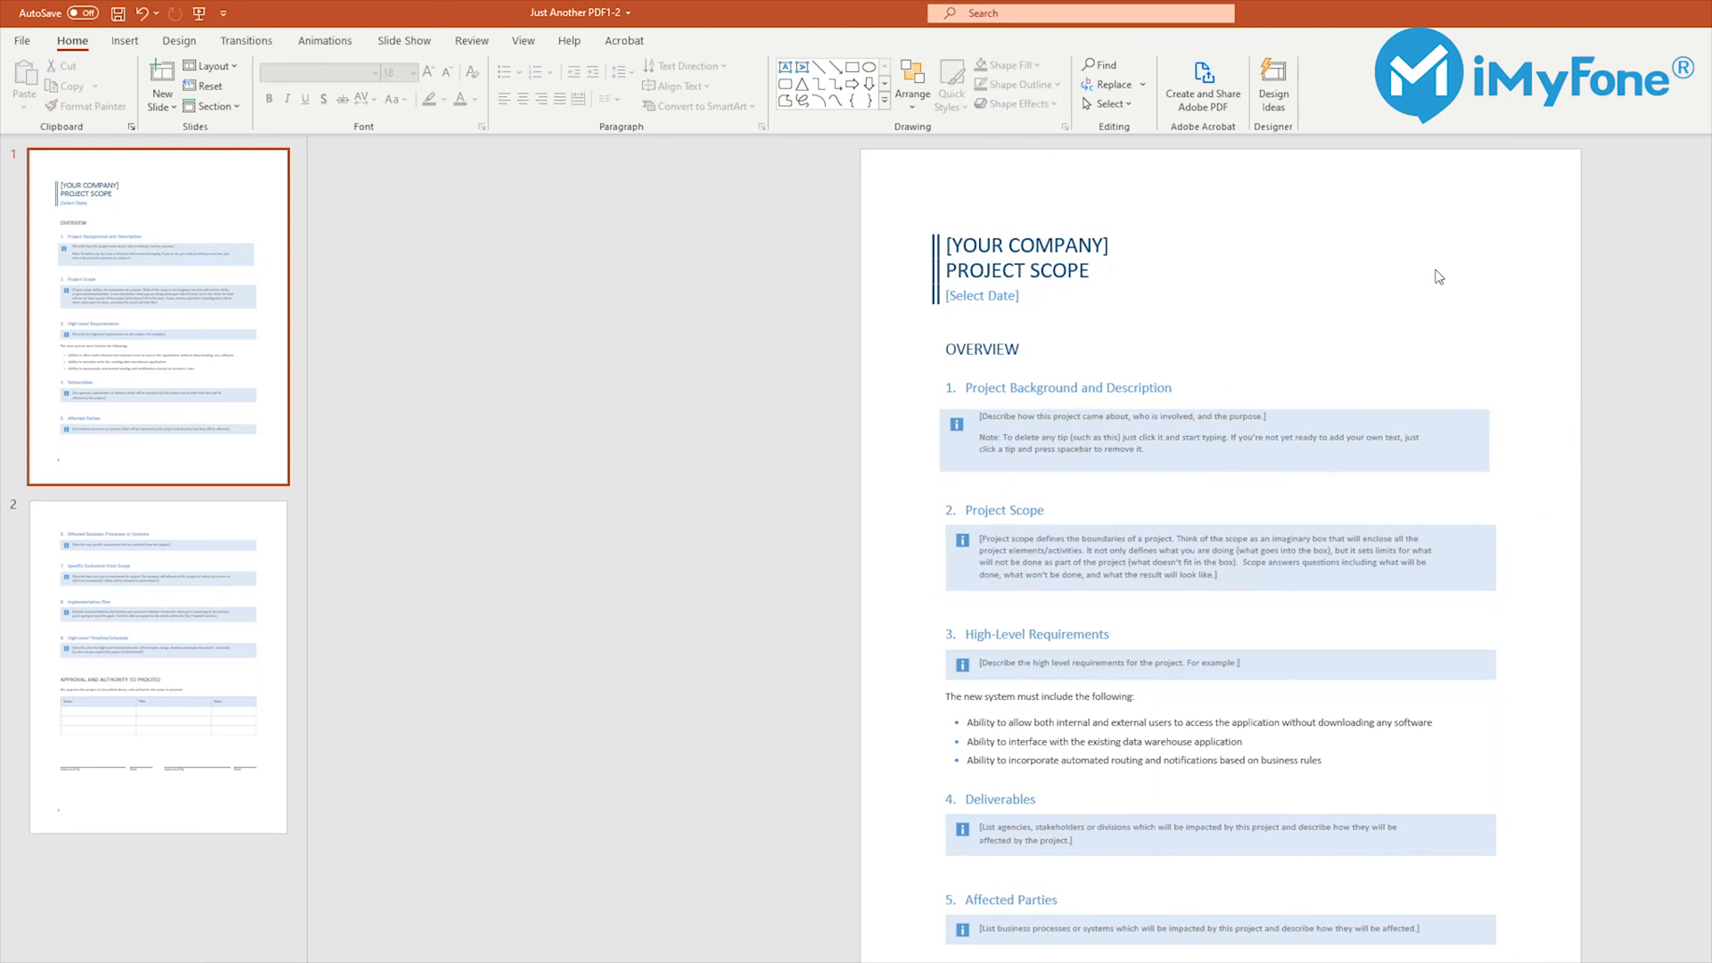
click(257, 41)
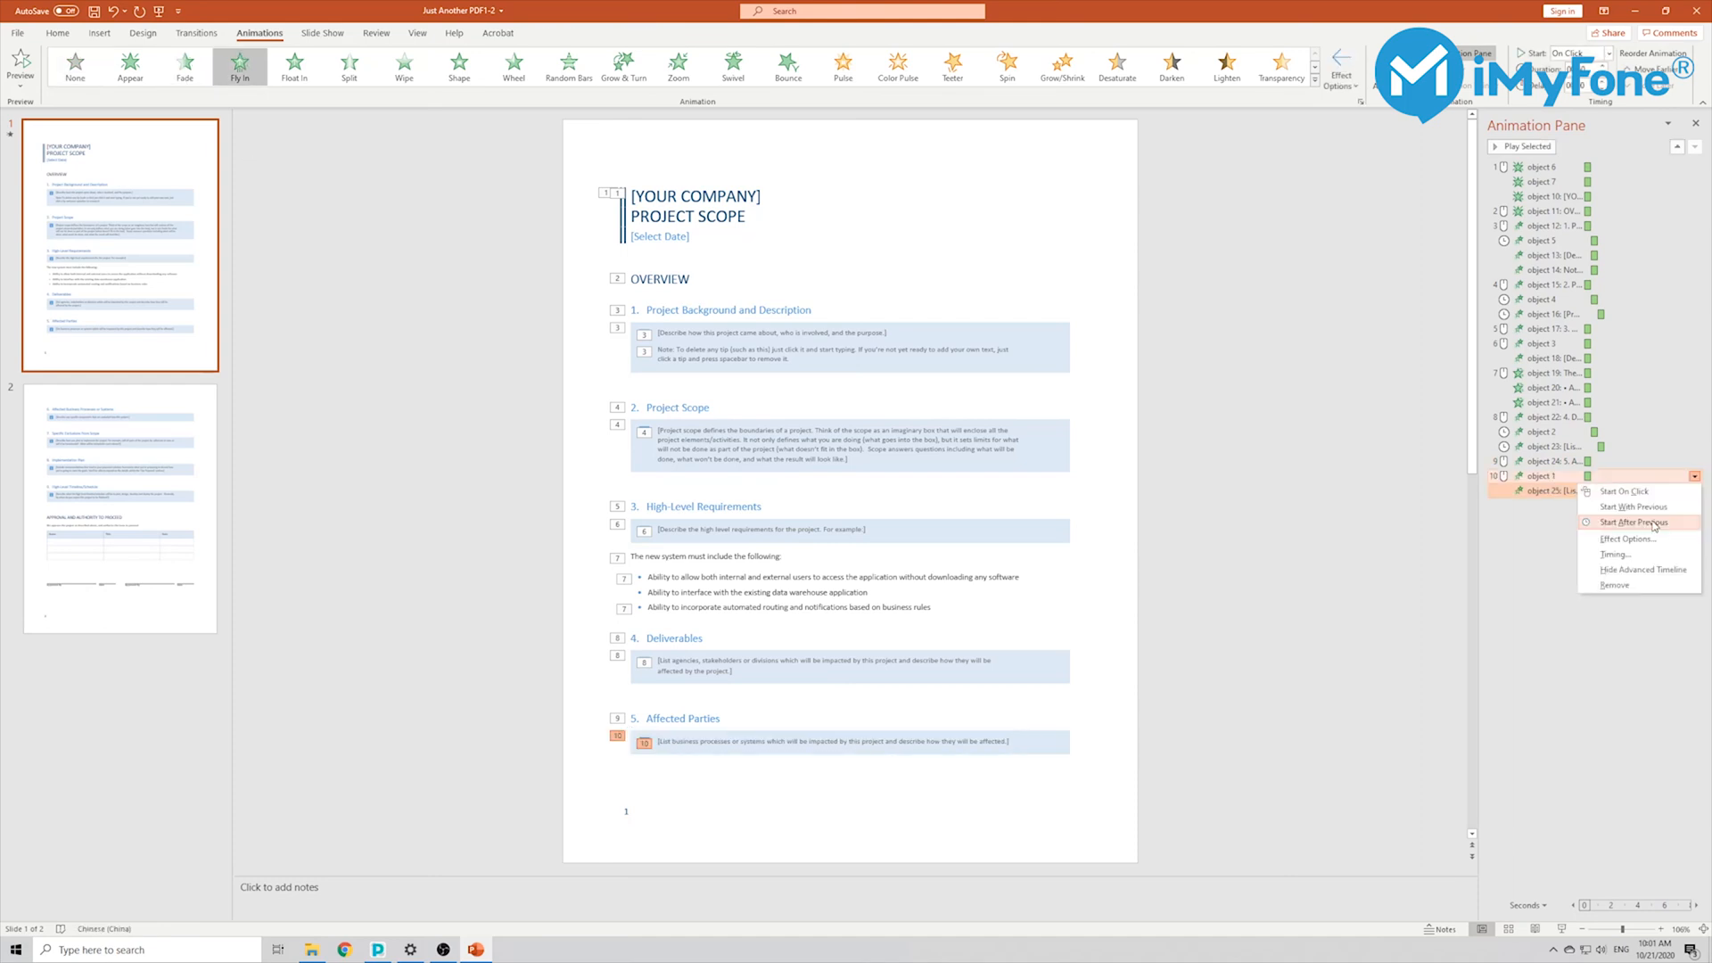
Step: Set the last animation to Start After Previous and play the show from slide 1
click(196, 32)
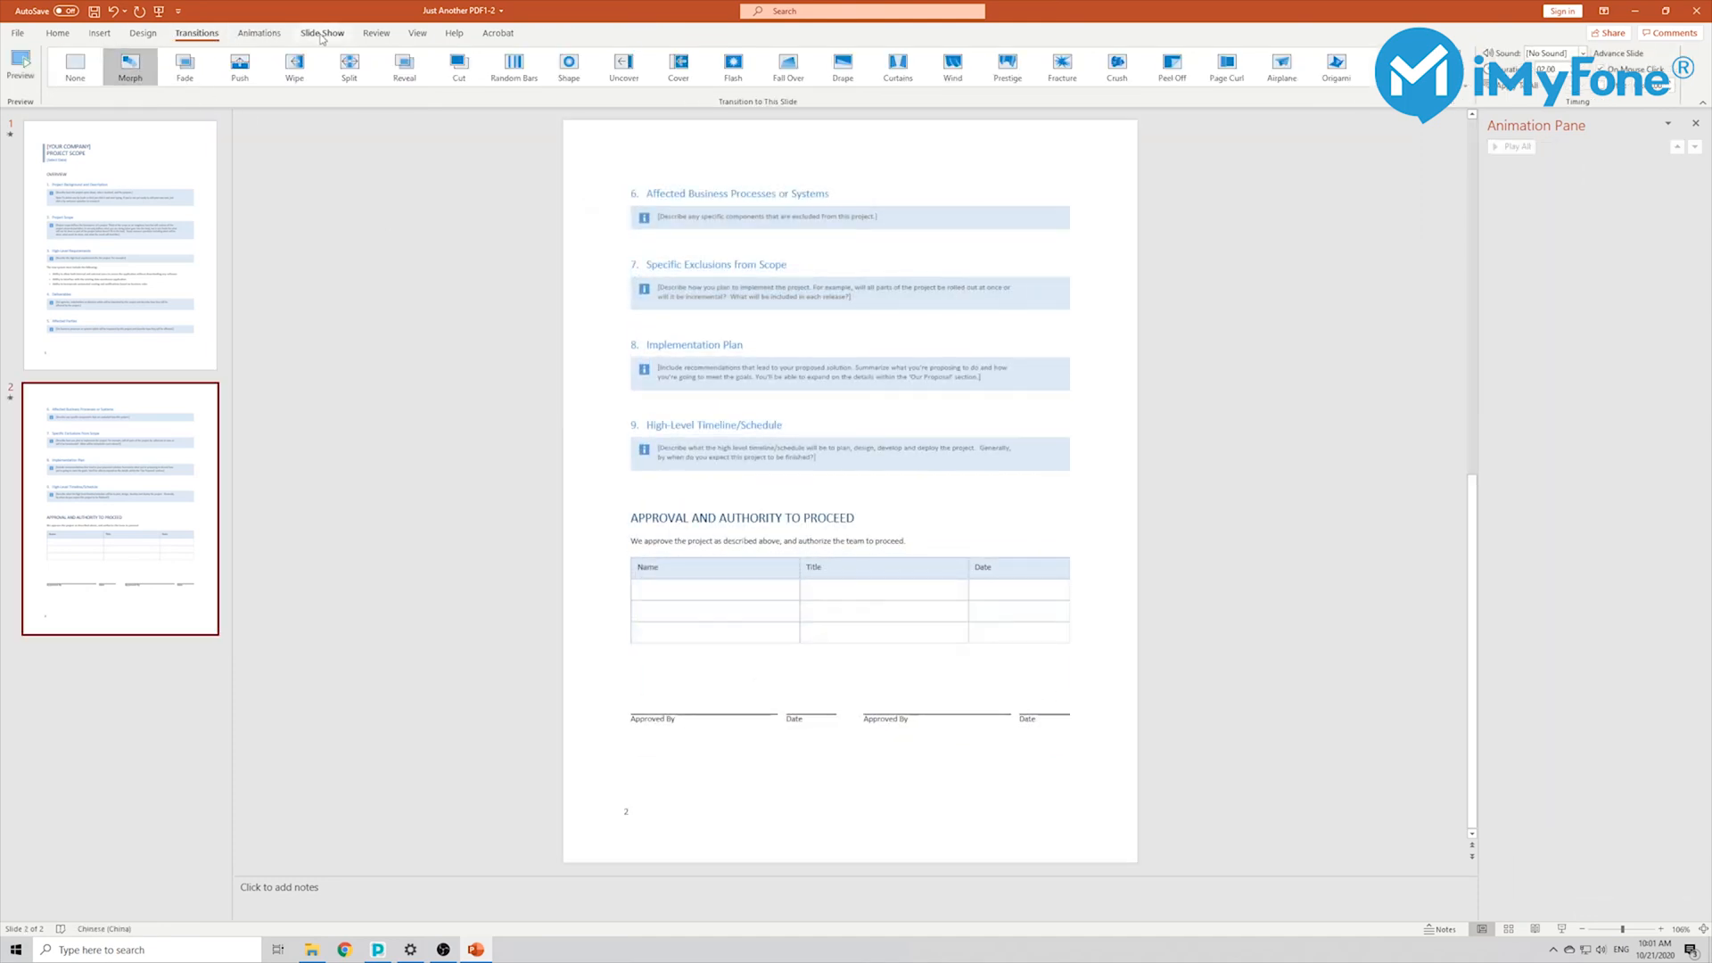
click(321, 32)
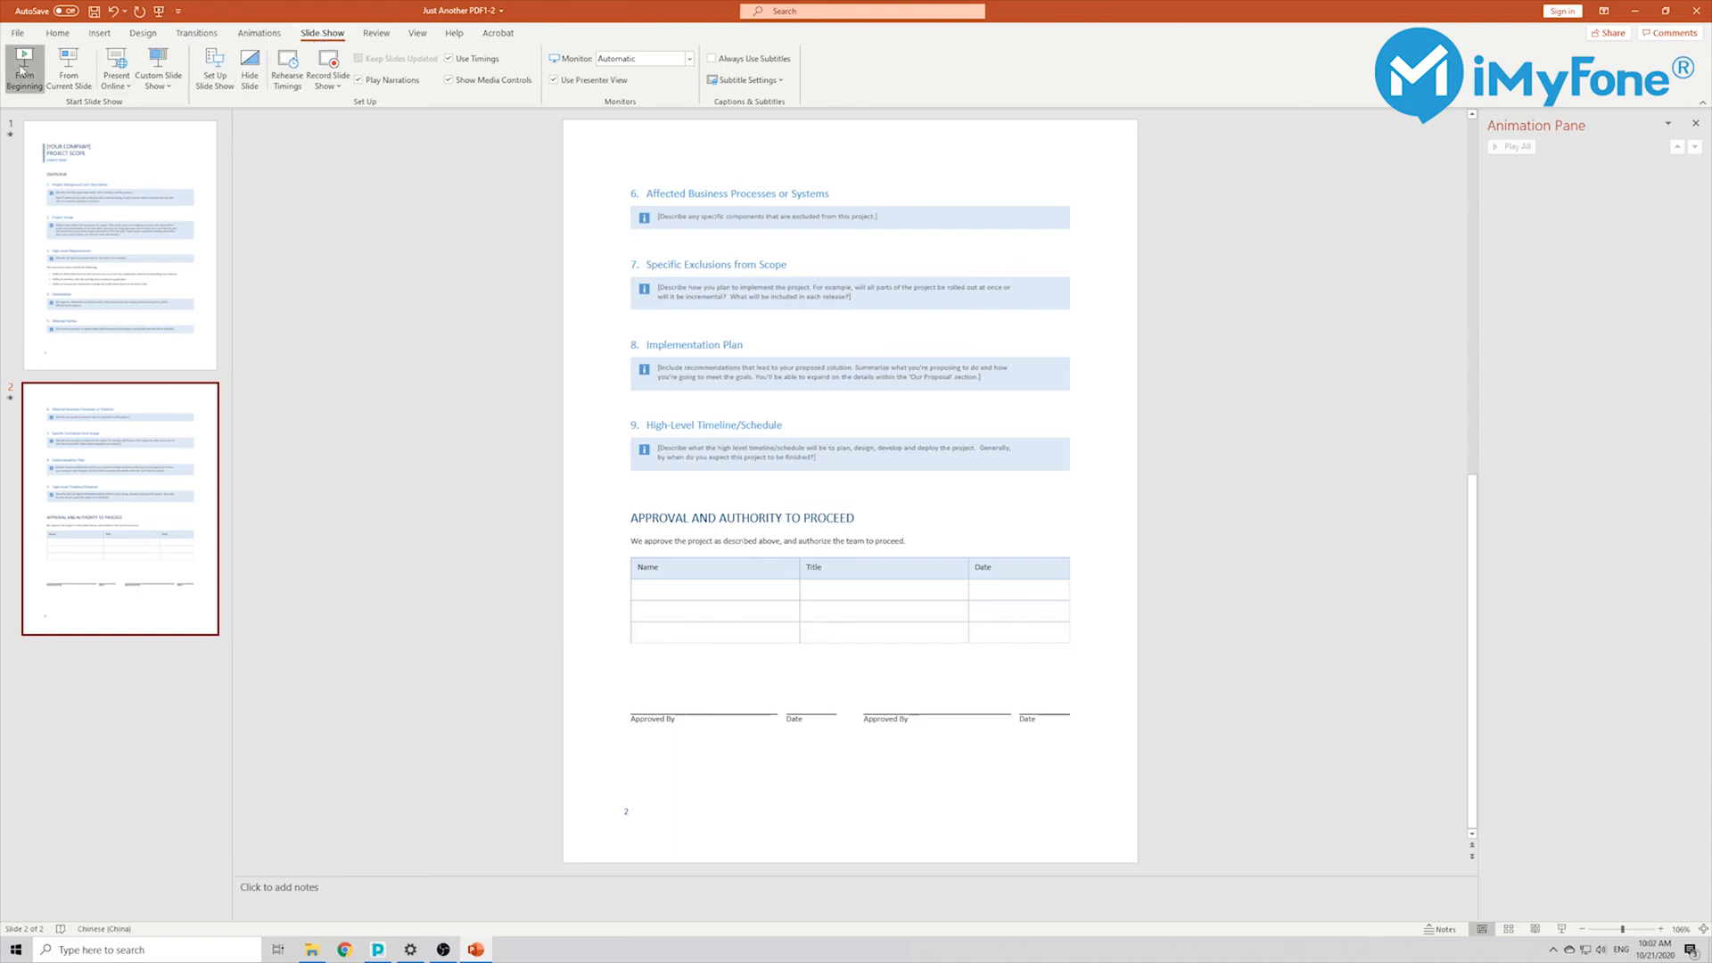
click(23, 67)
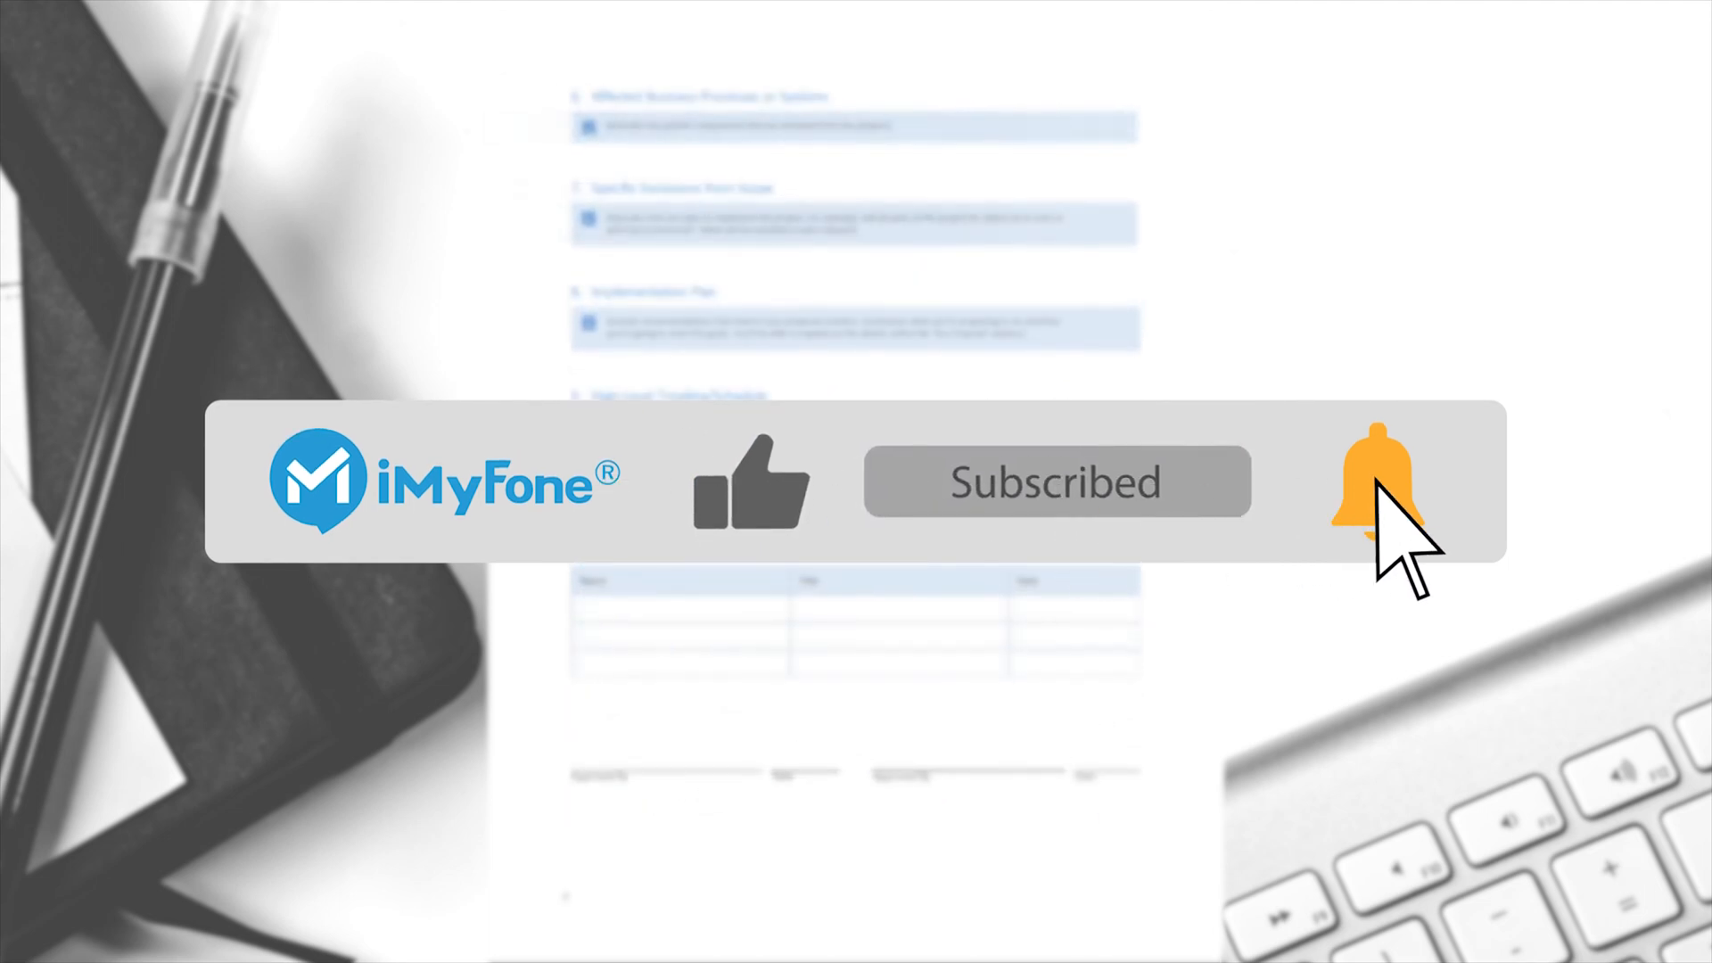
click(1379, 484)
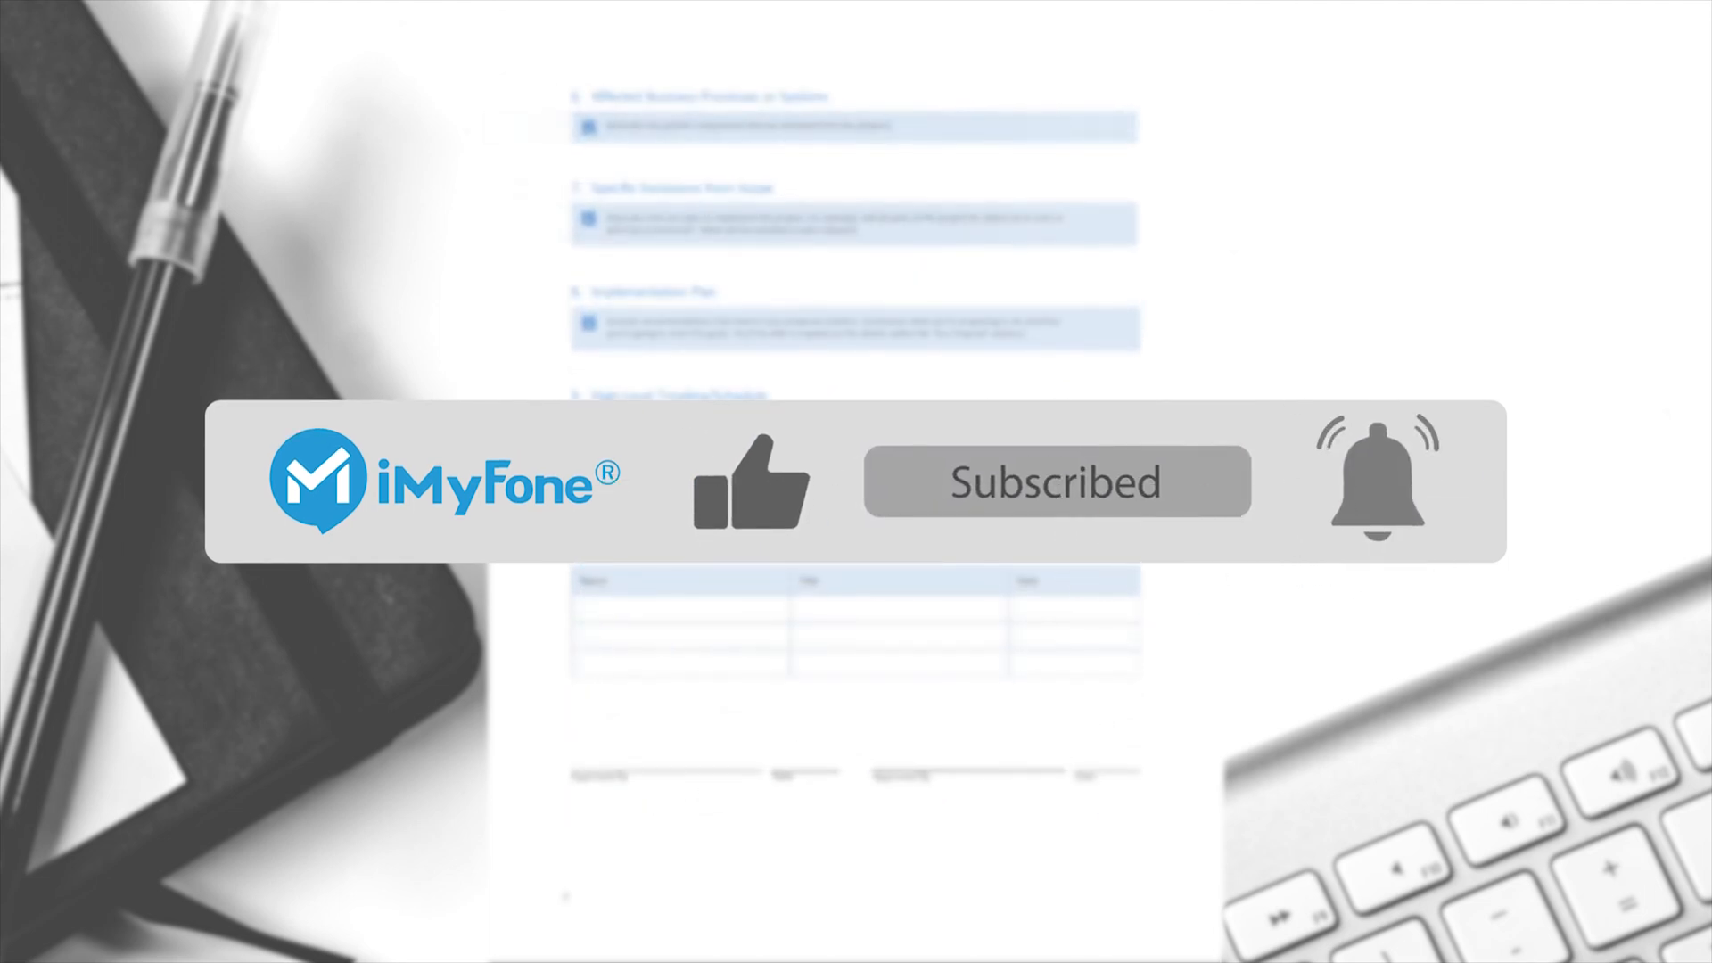